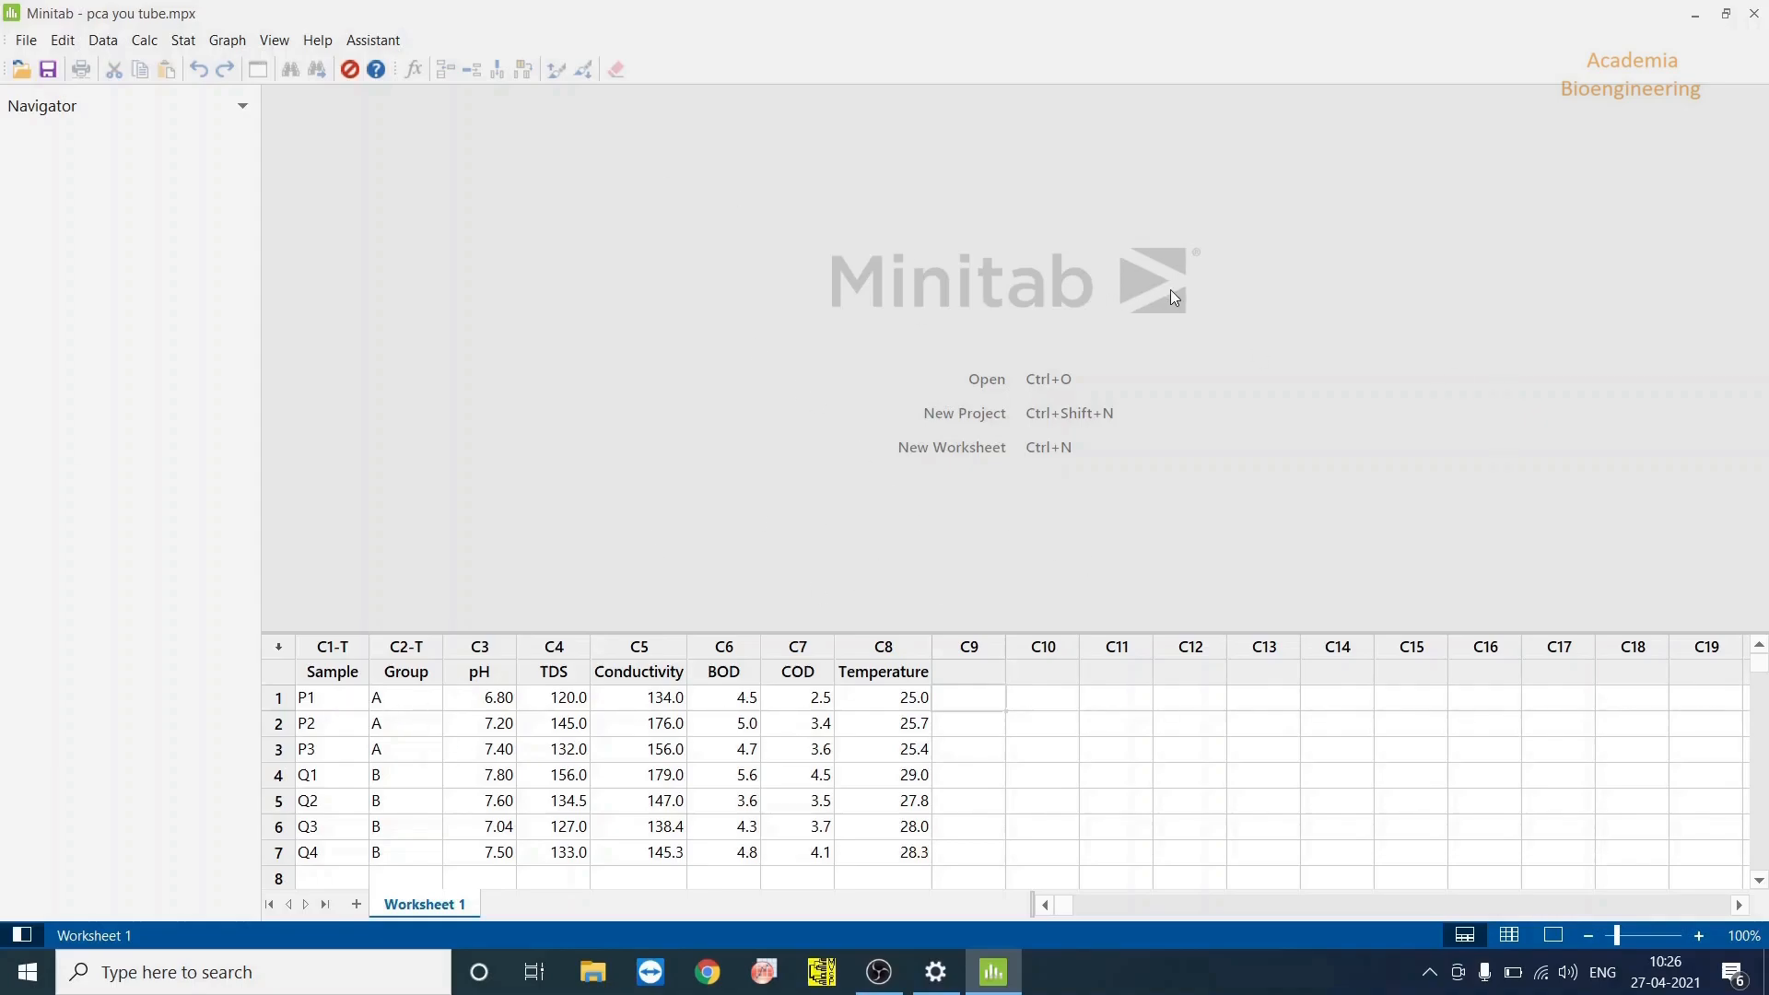
Look over the worksheet, highlighting group A samples P1–P3 and the pH–Temperature columns
left_click(181, 39)
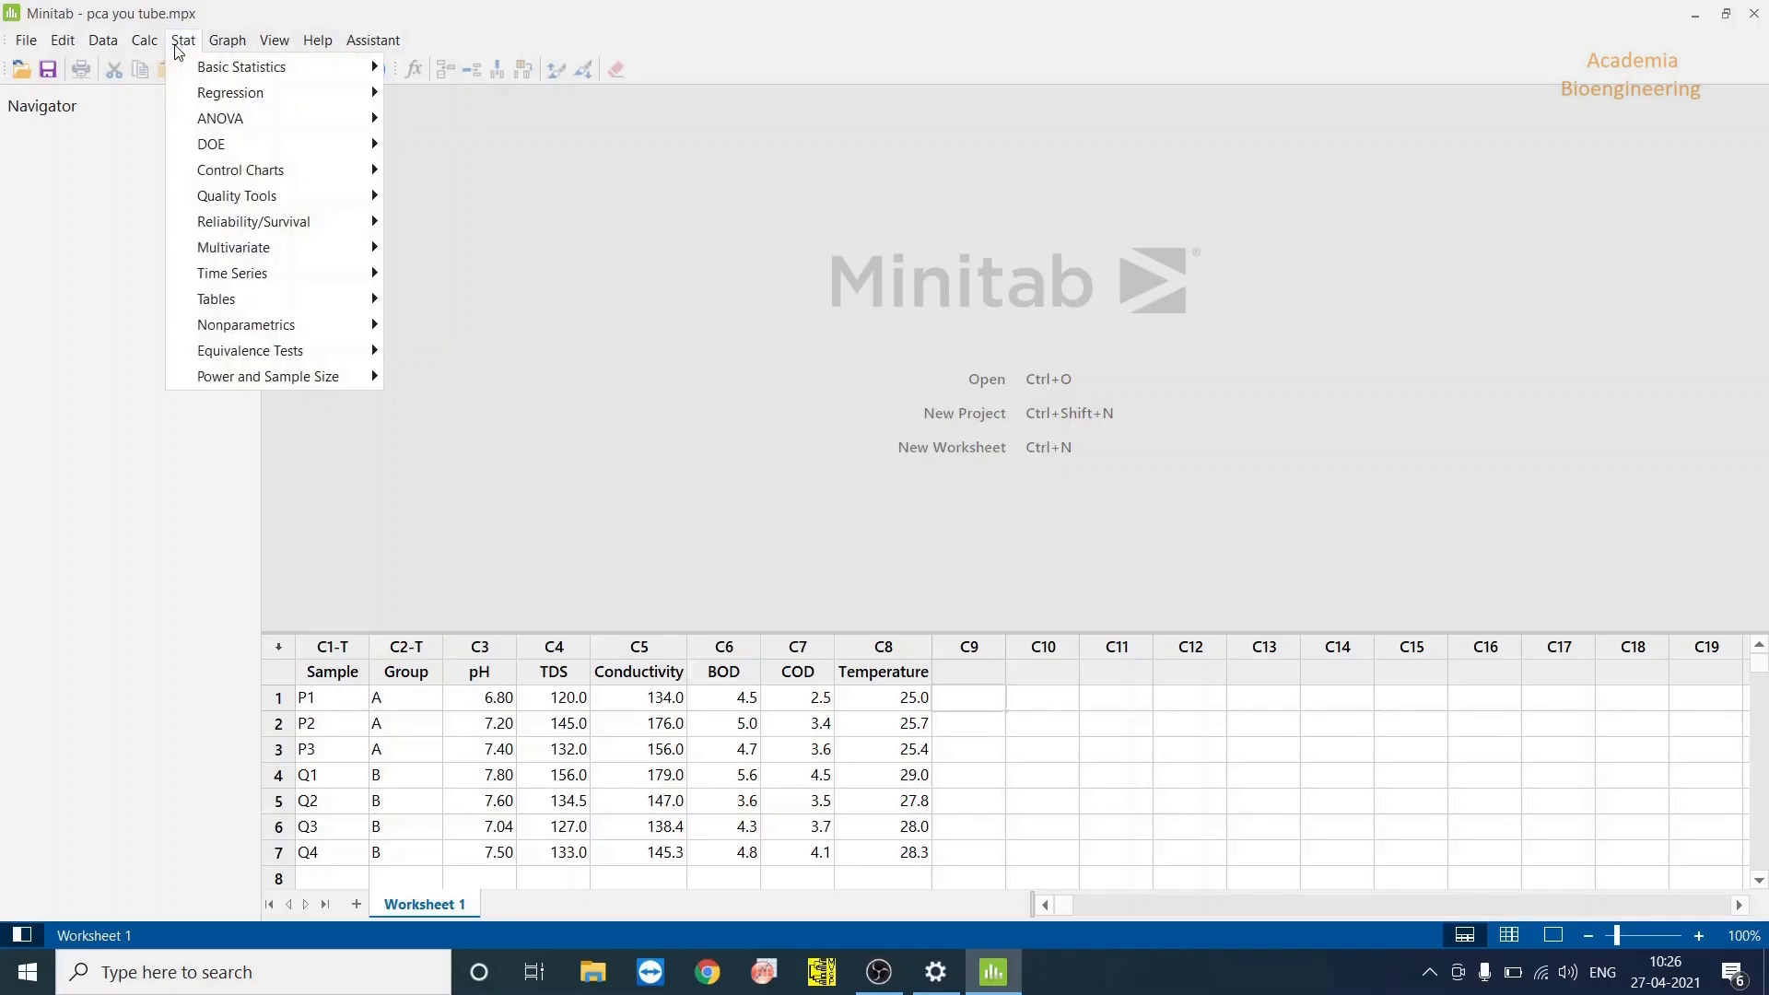
left_click(332, 697)
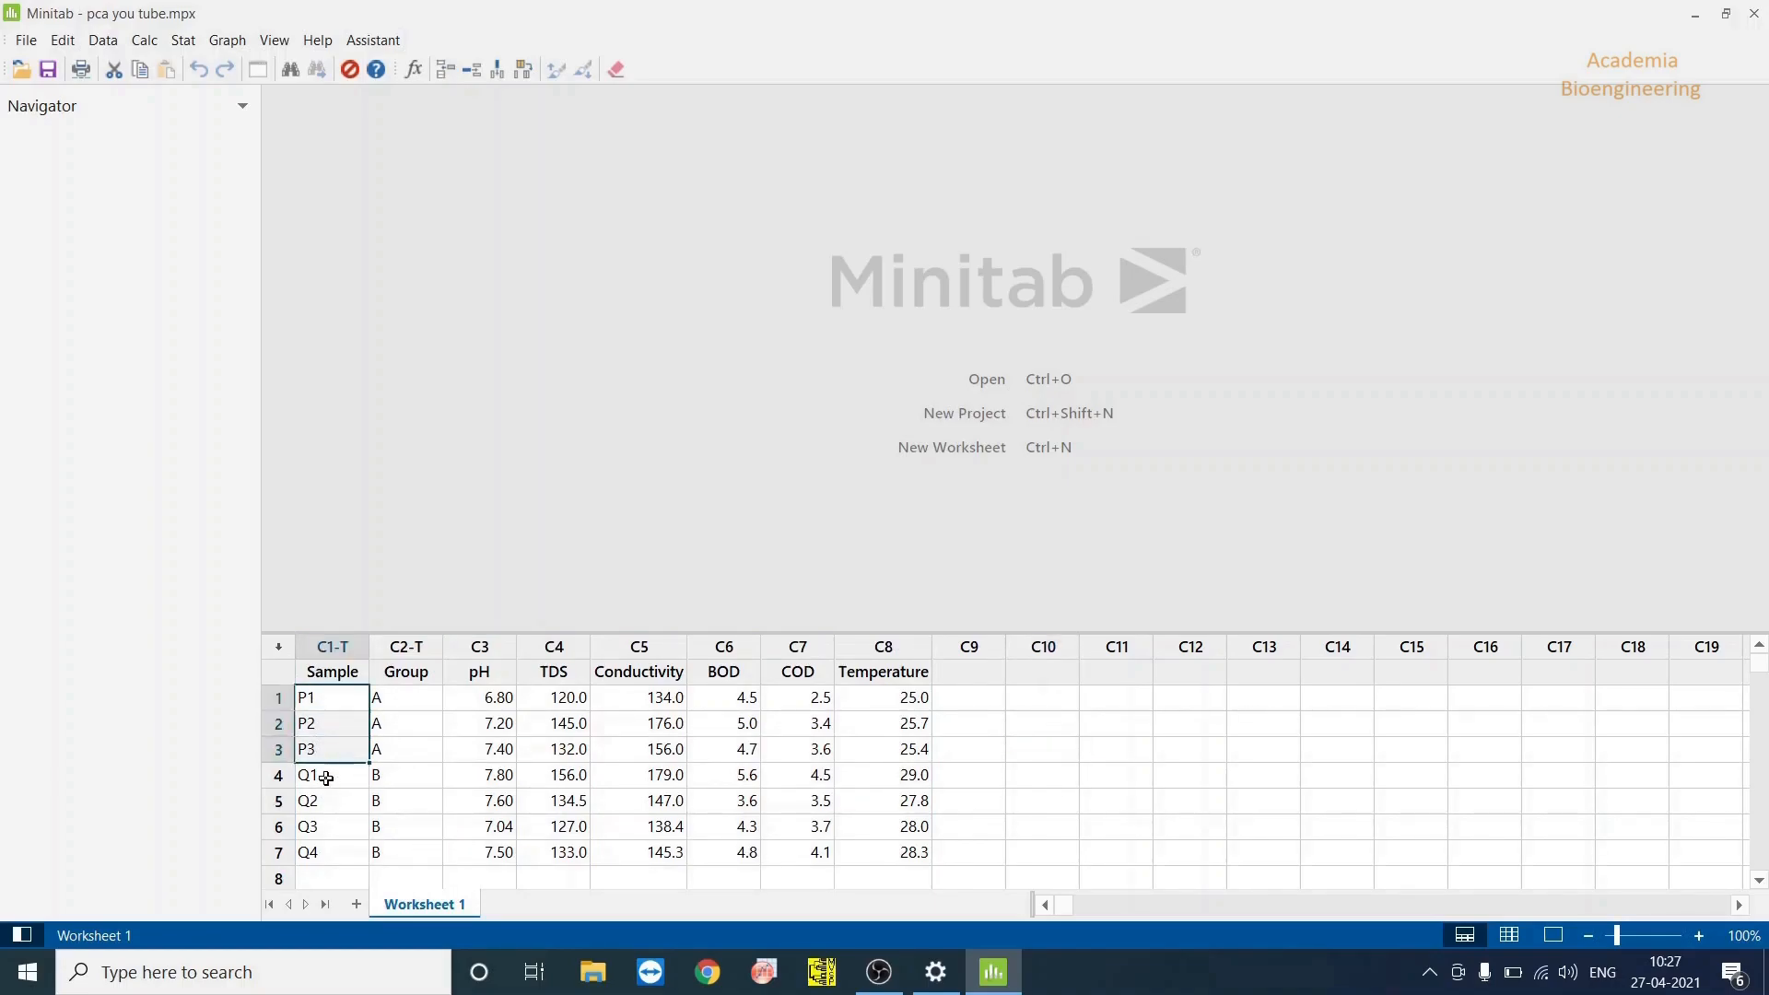
left_click(554, 851)
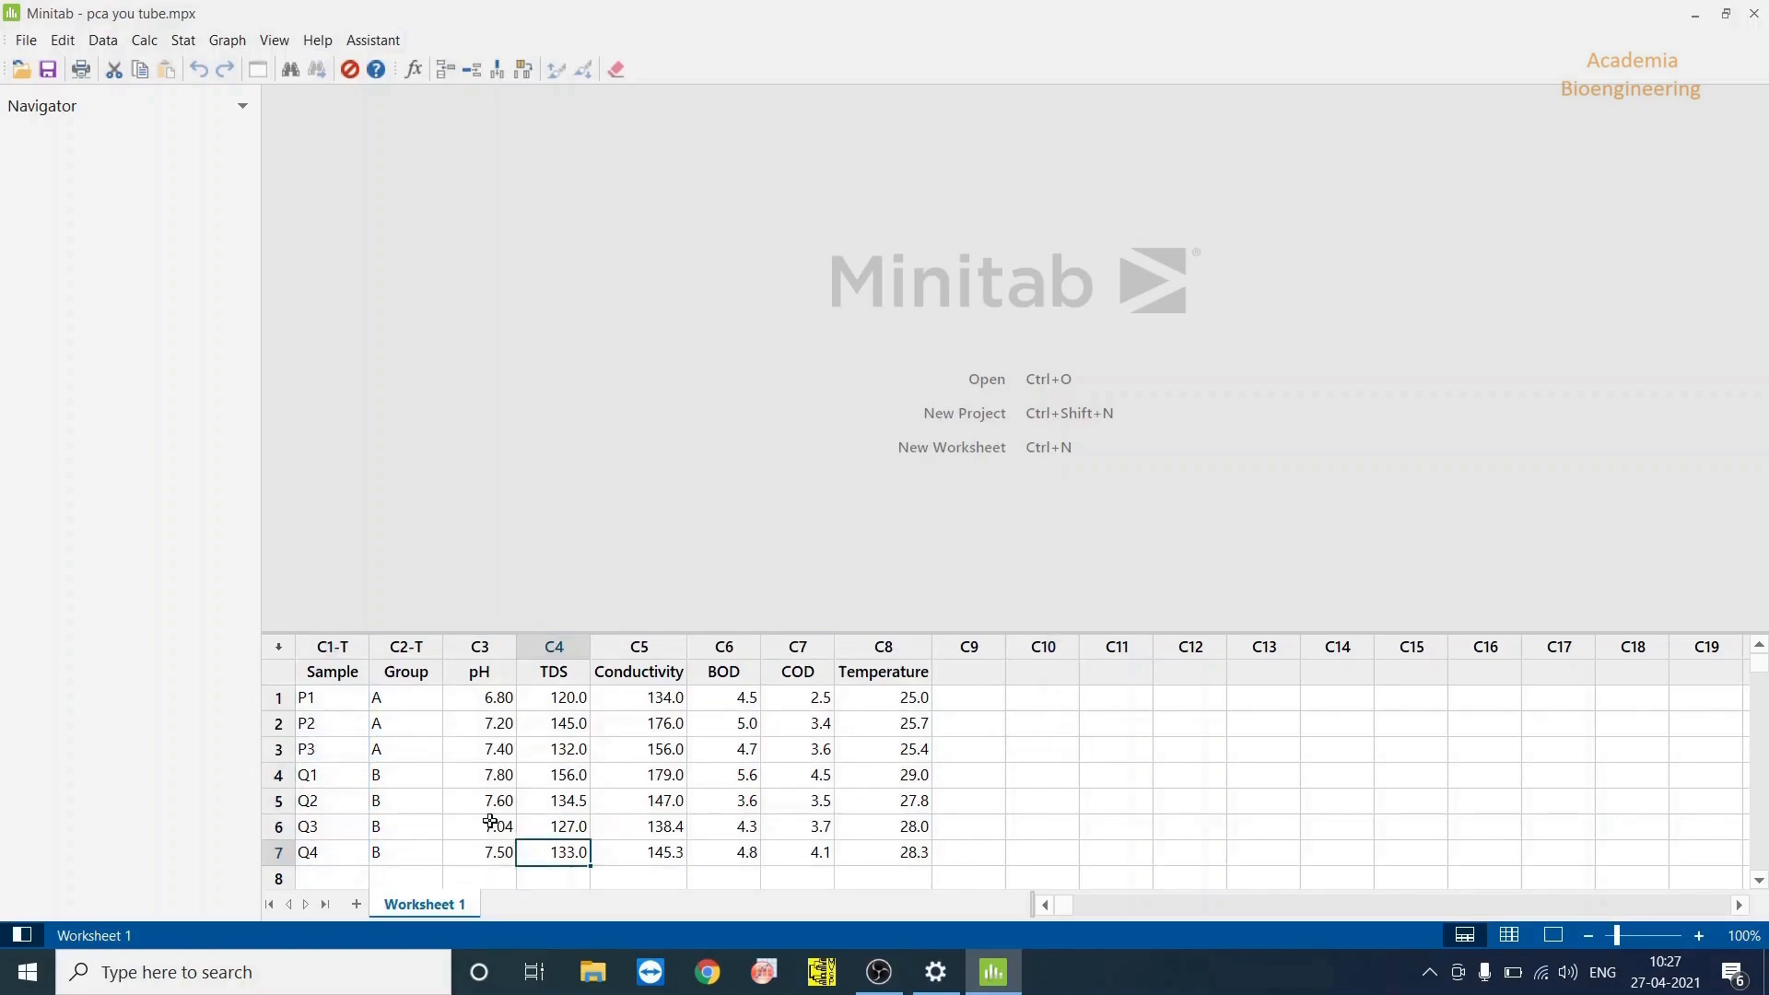
left_click(406, 698)
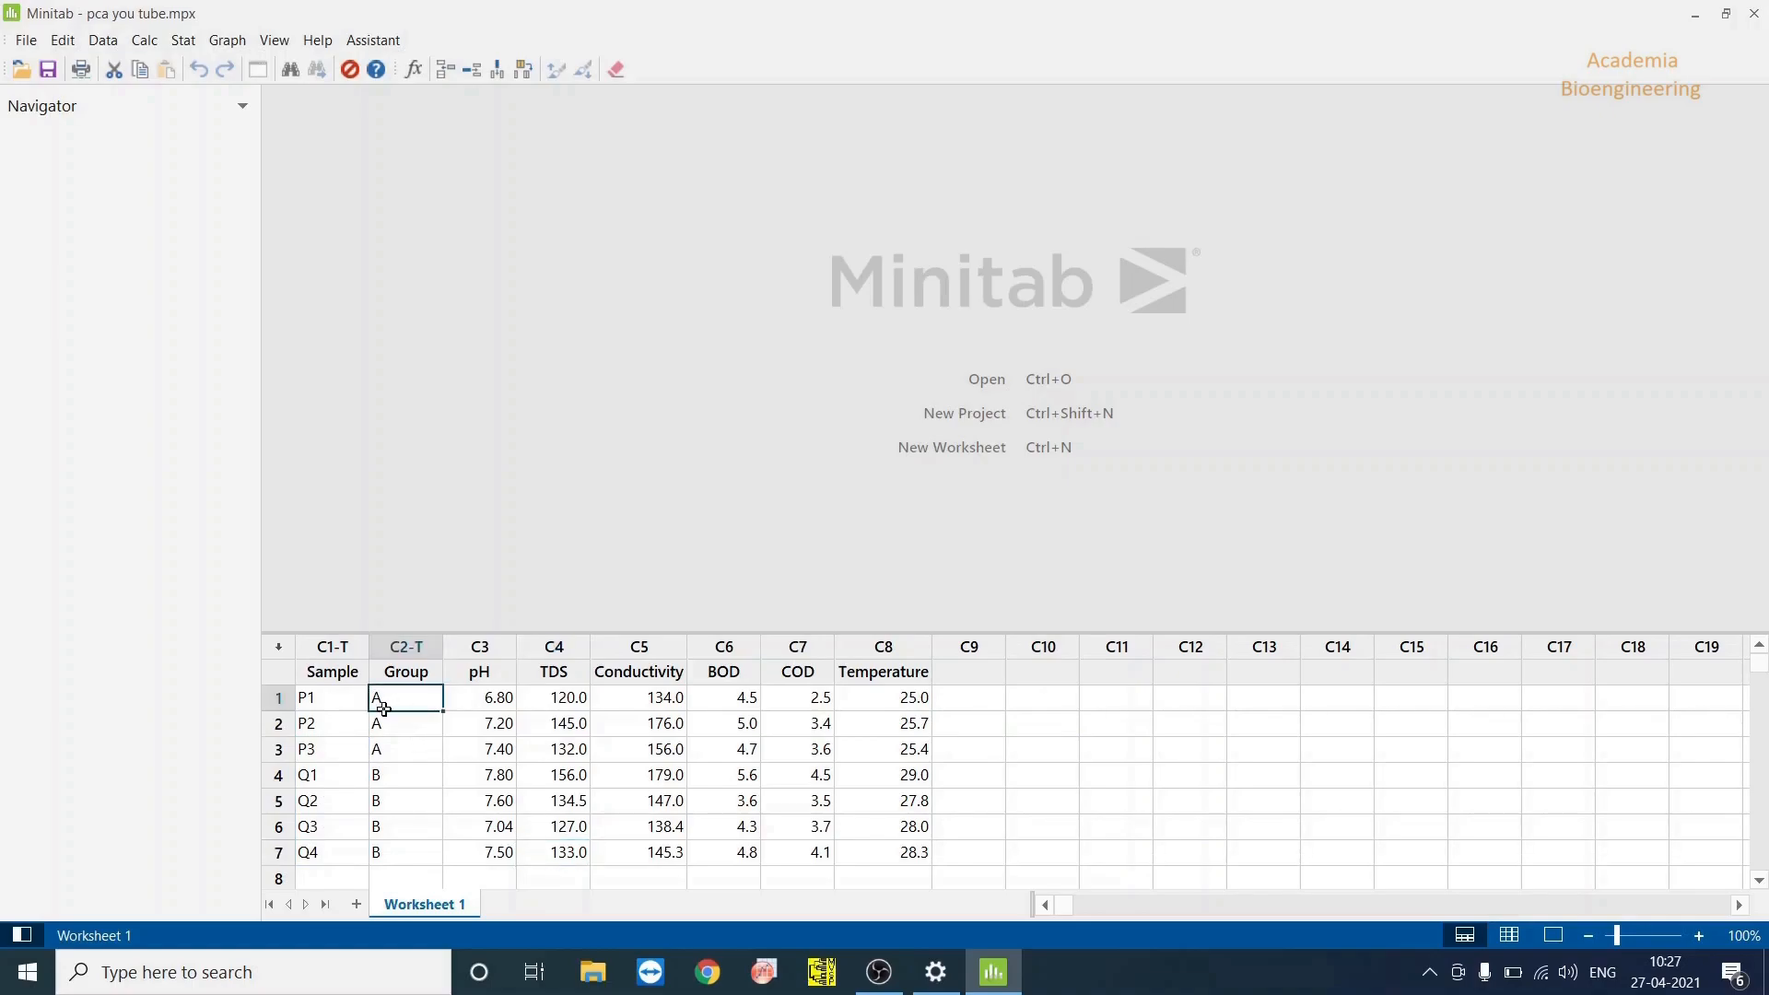
left_click_drag(407, 775, 407, 852)
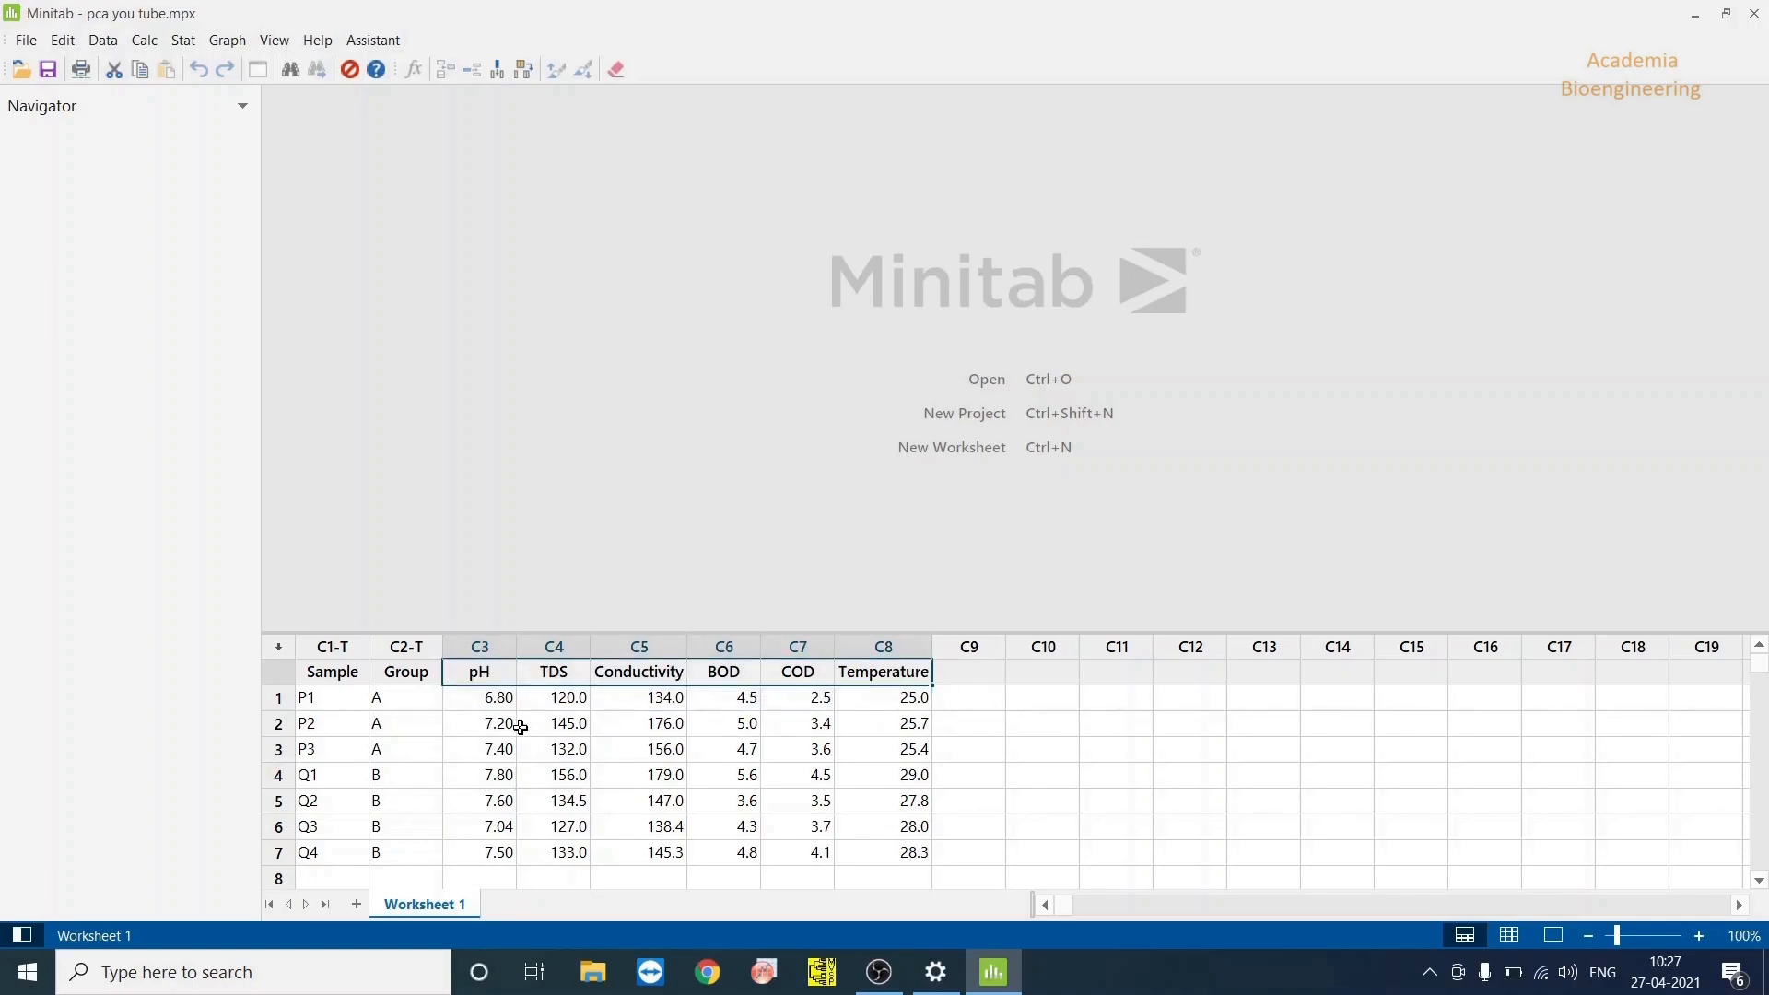
left_click(478, 723)
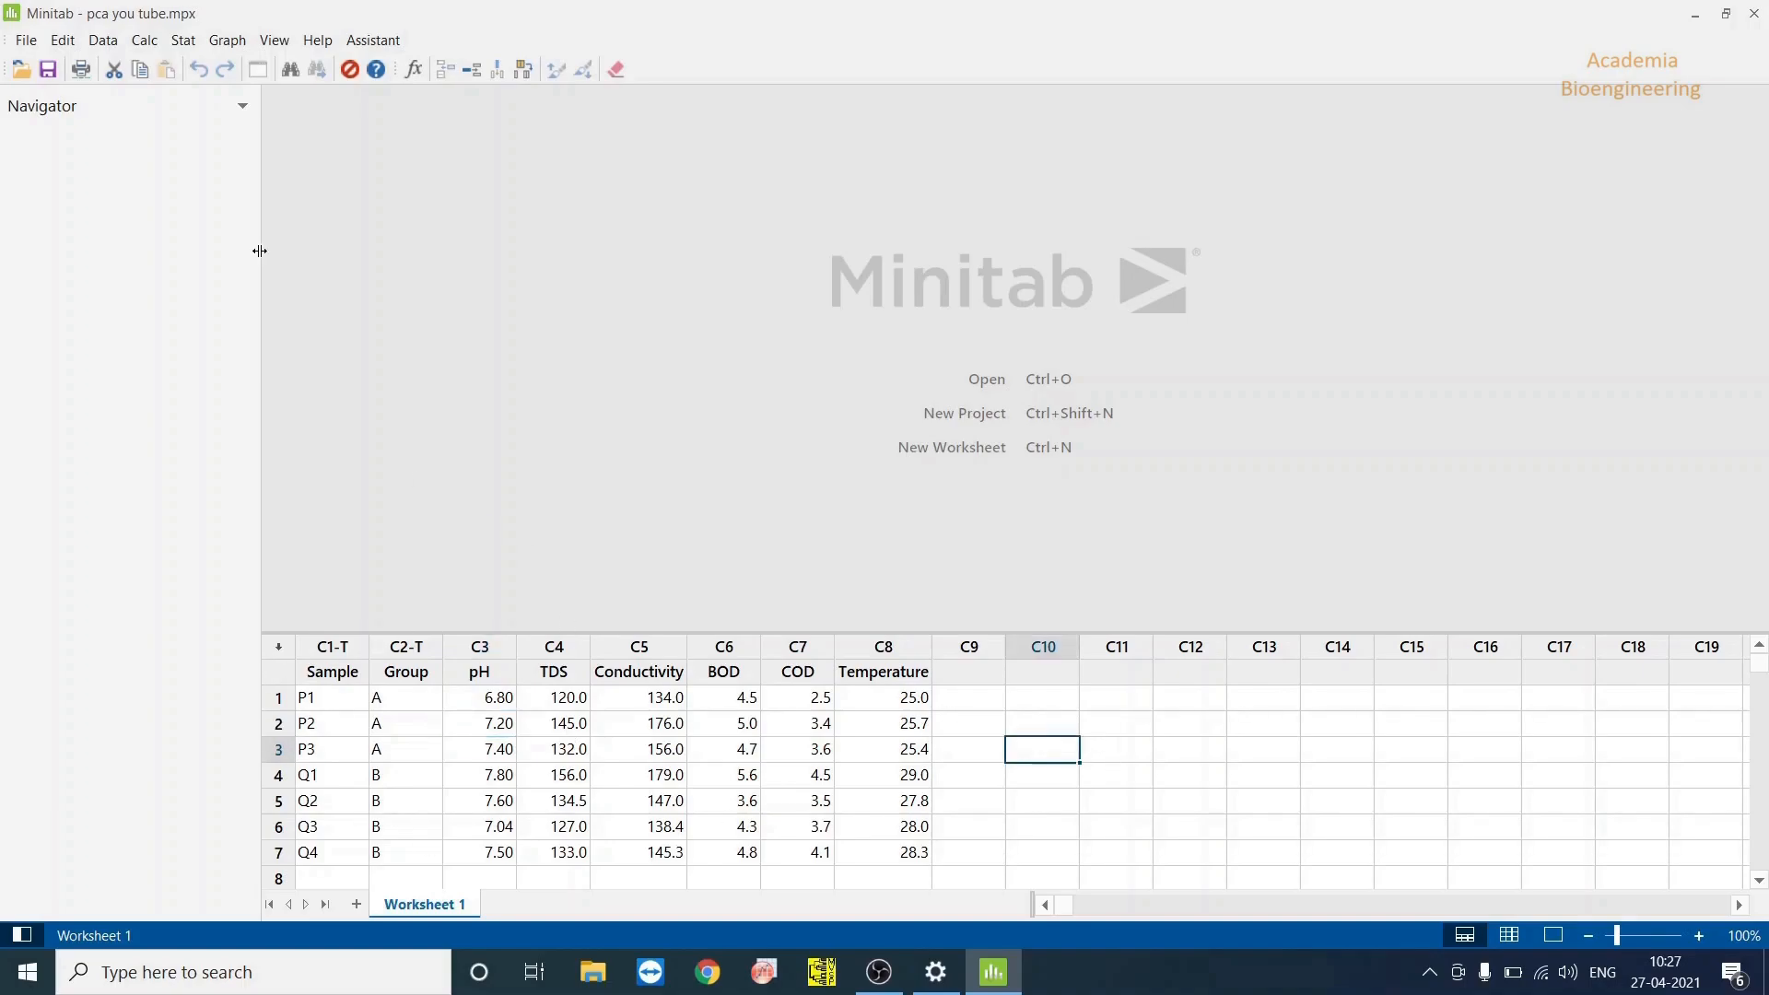
mouse_move(804, 725)
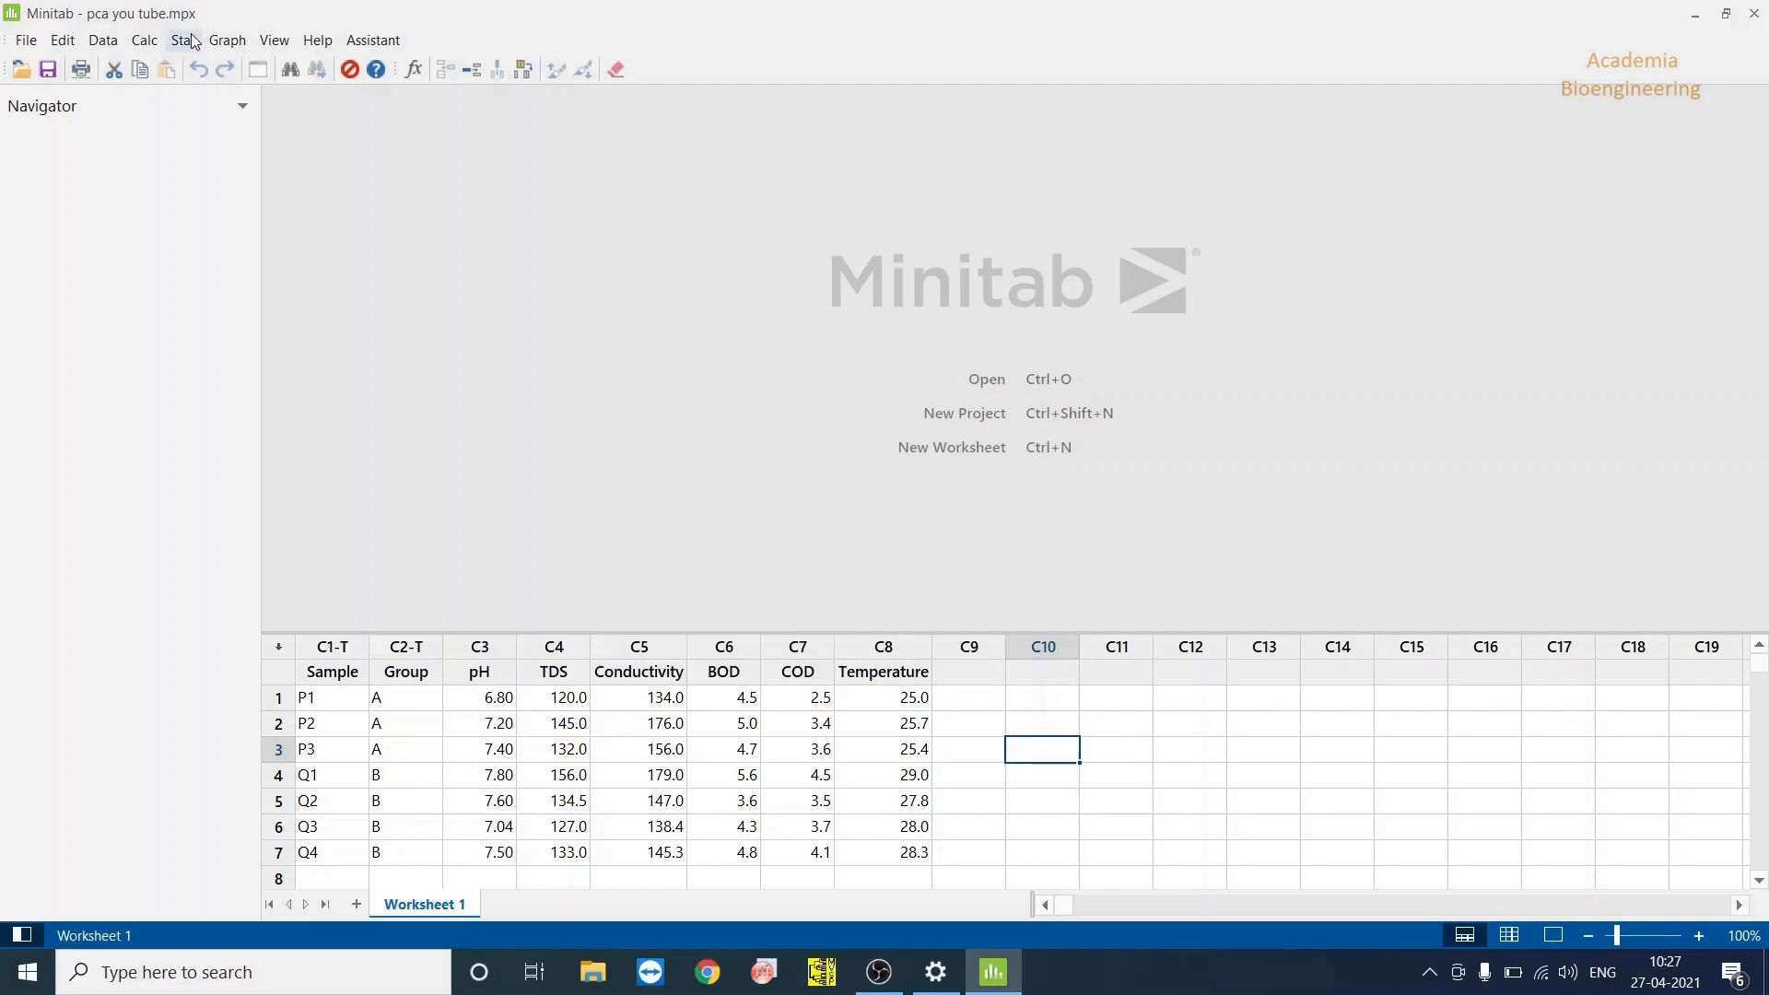
Start Principal Components with the six variables pH through Temperature and open its graph options
left_click(181, 40)
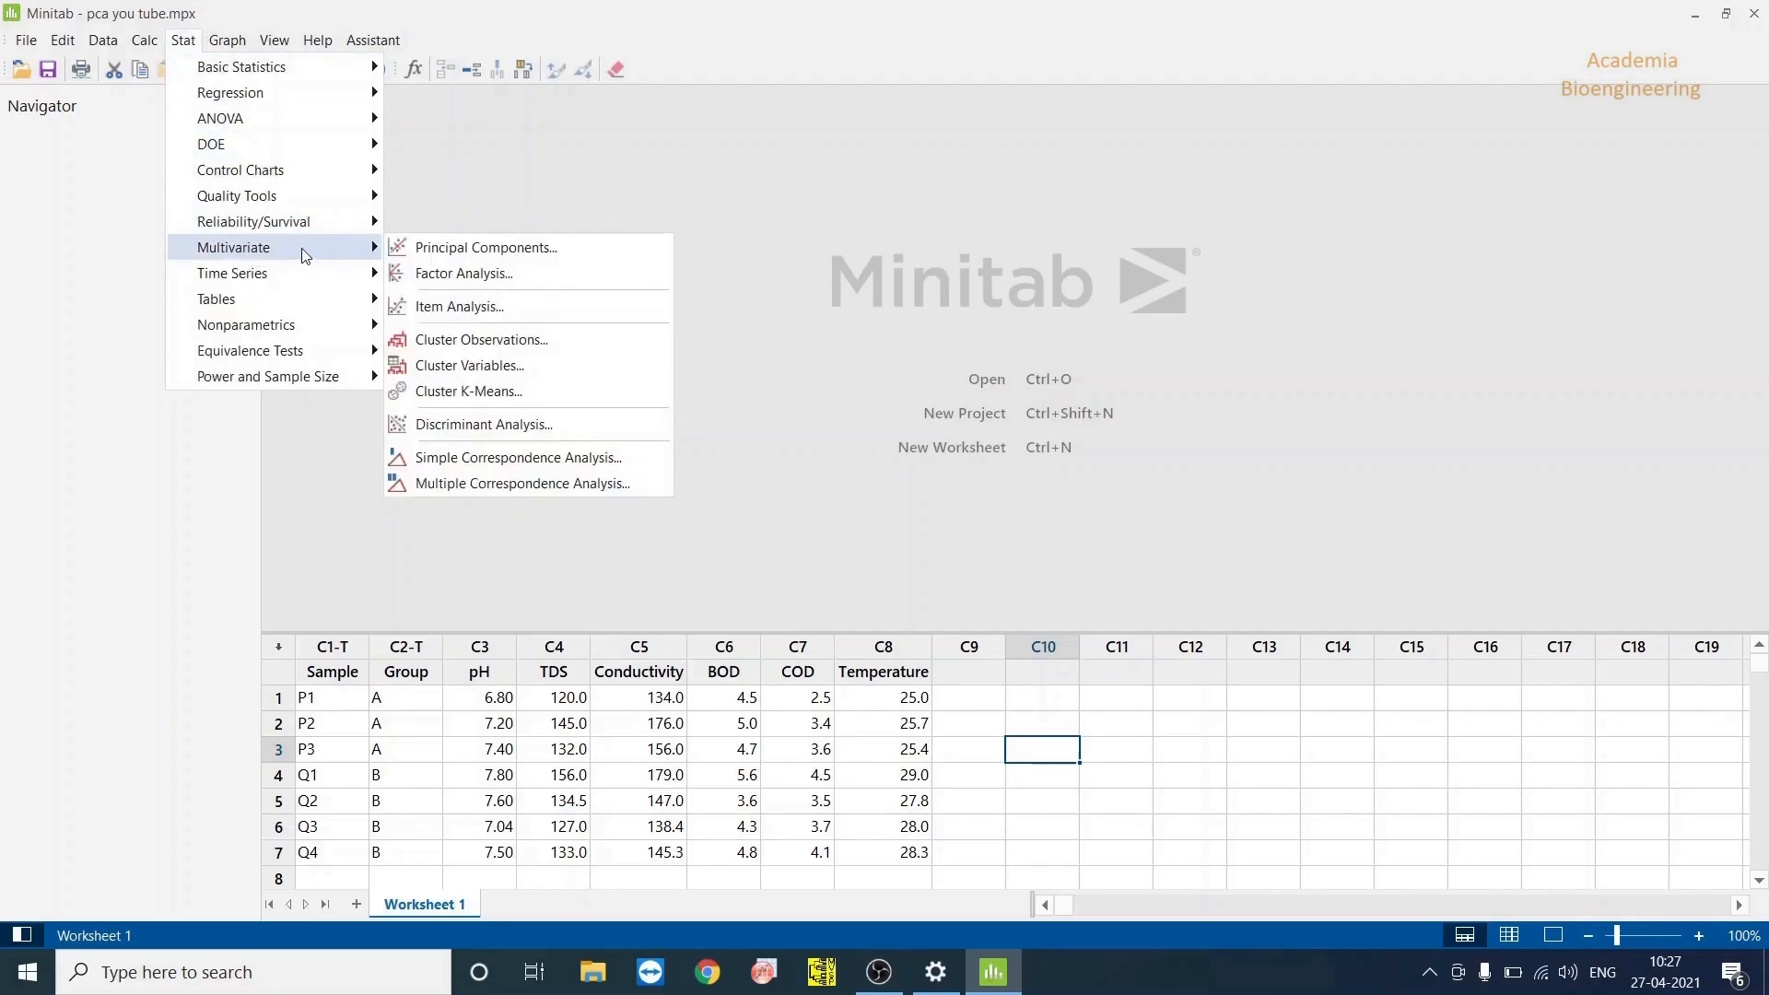
left_click(486, 247)
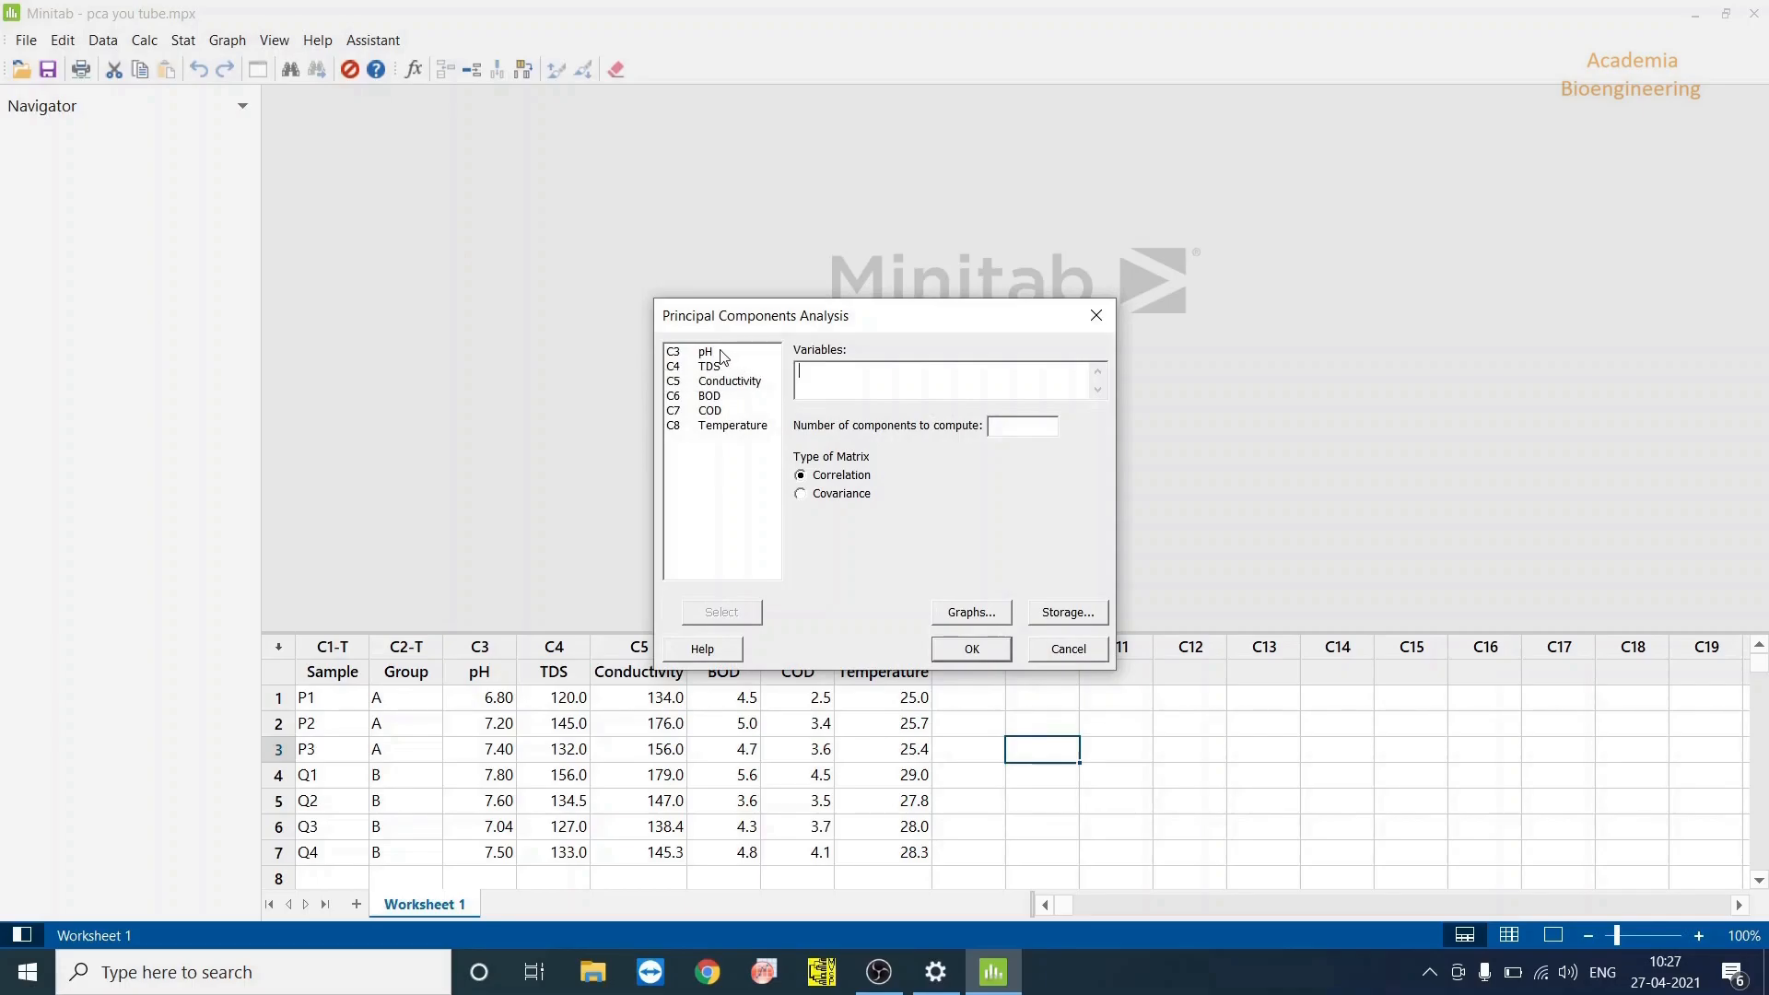
left_click_drag(705, 351, 734, 426)
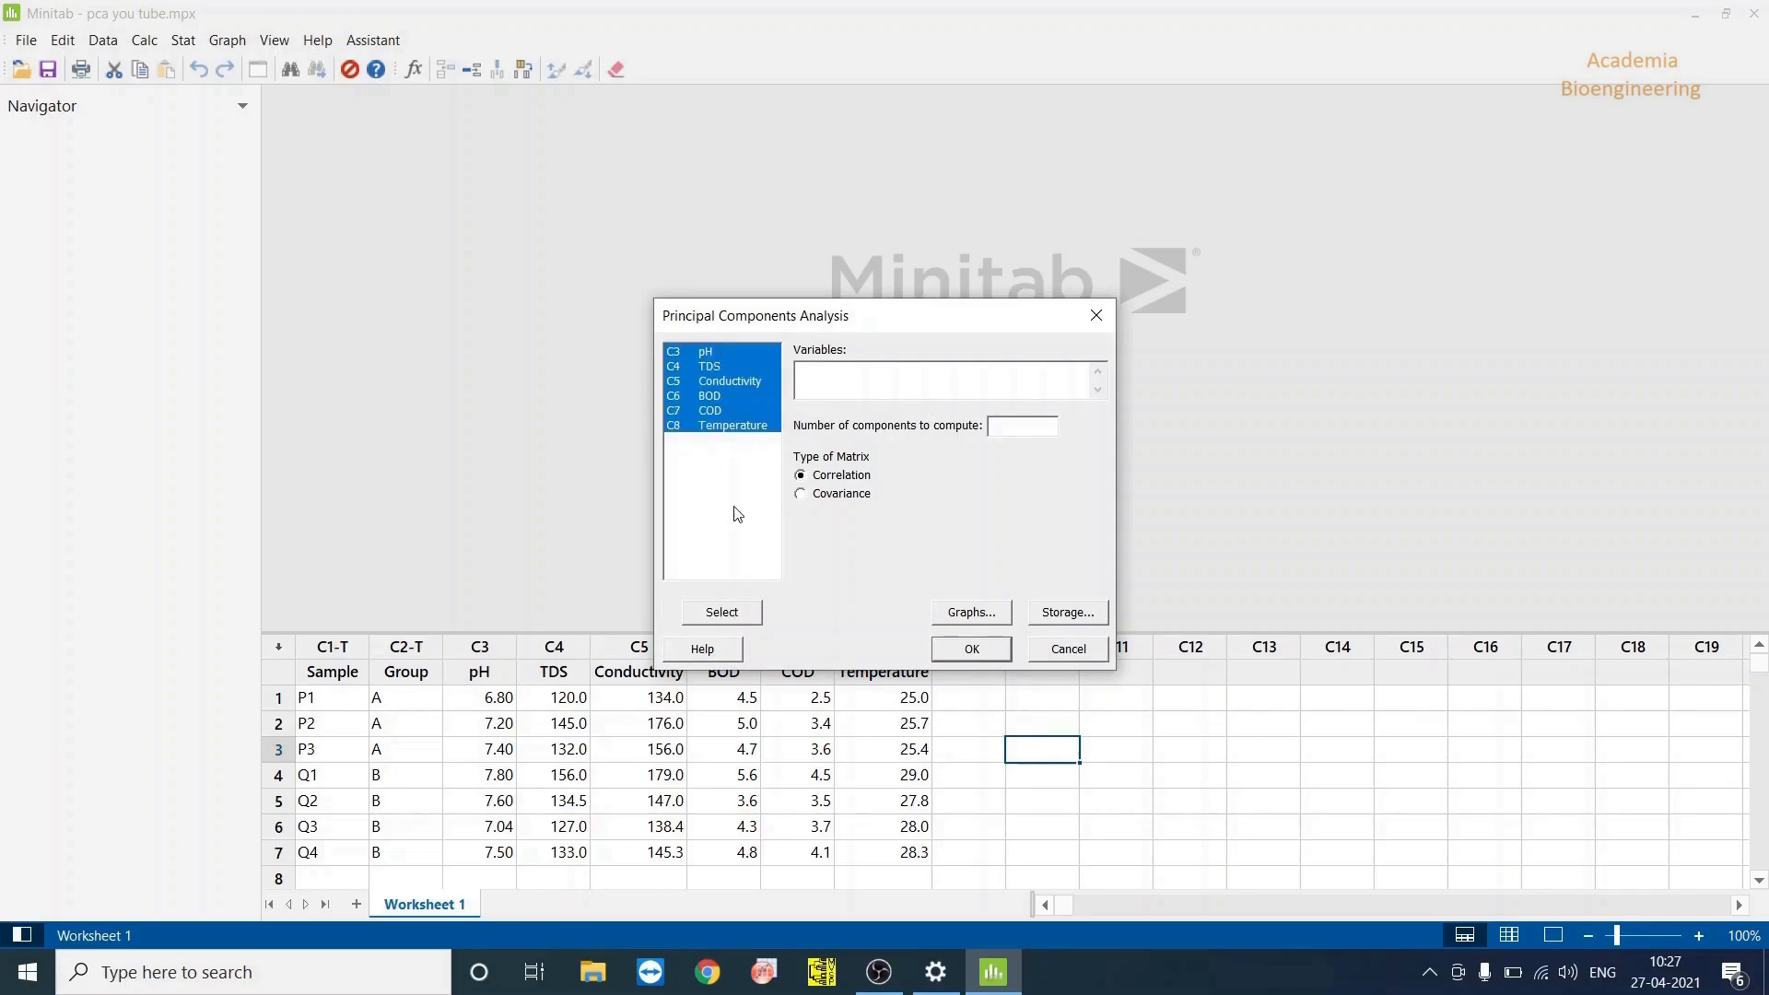
left_click(720, 612)
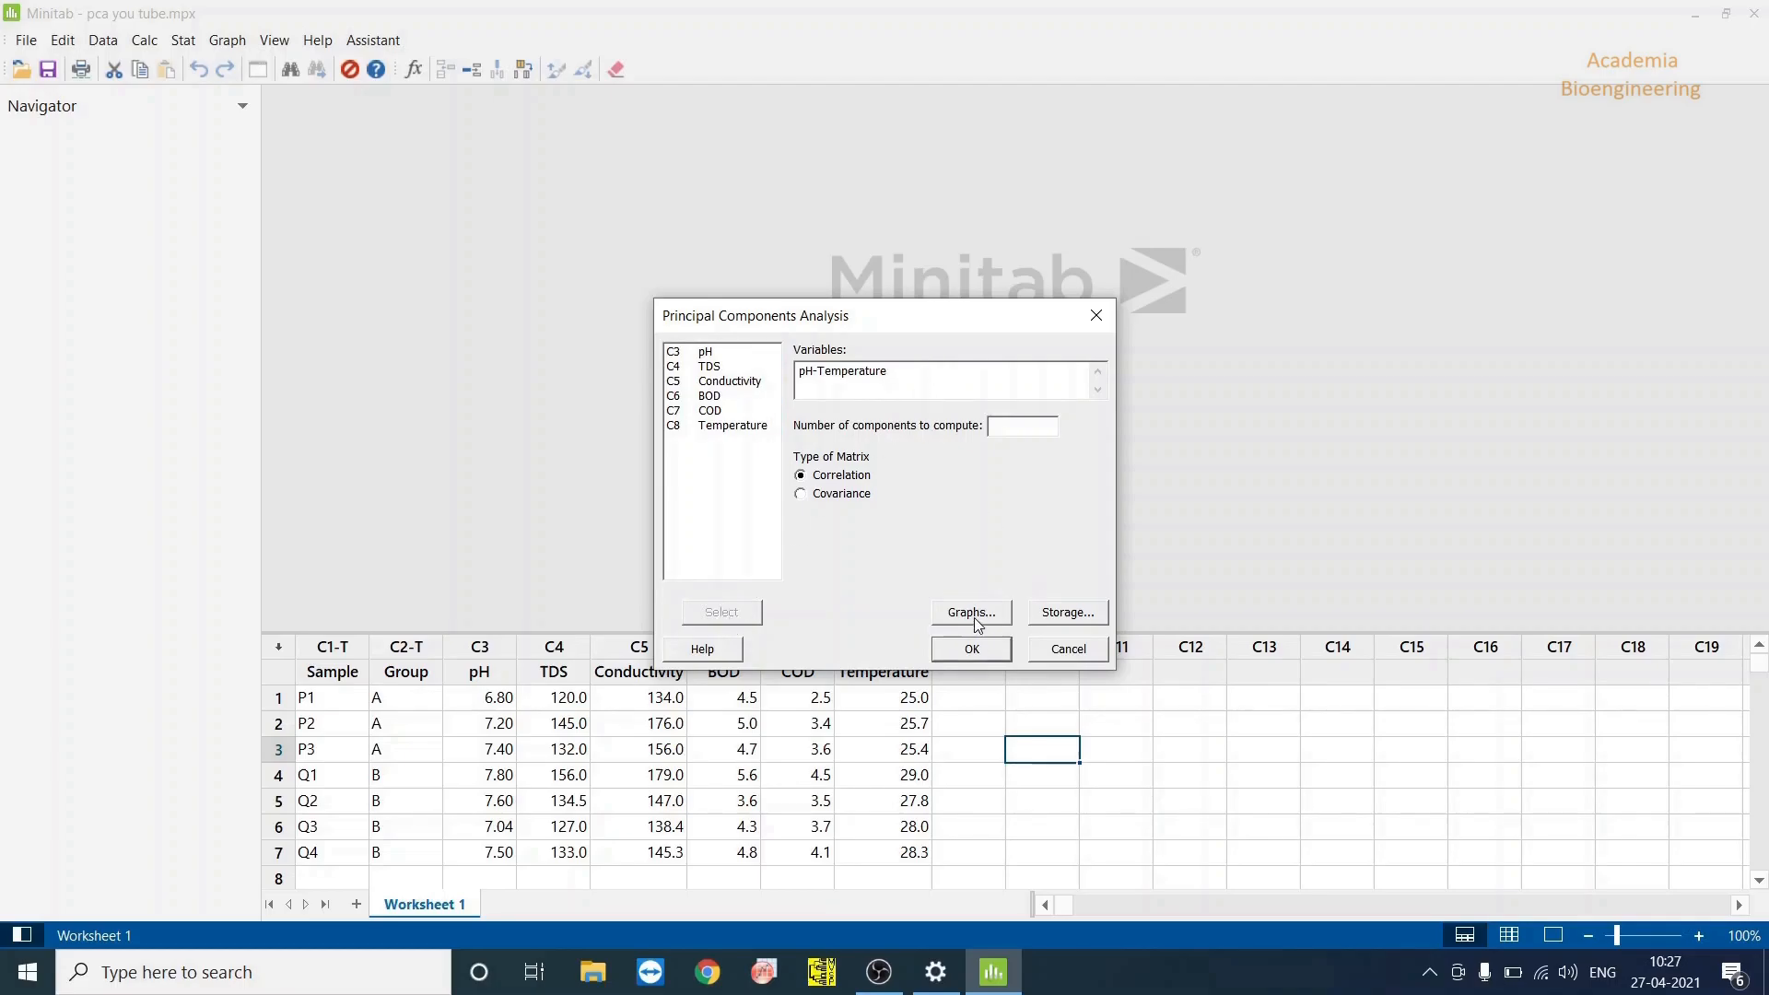
left_click(969, 612)
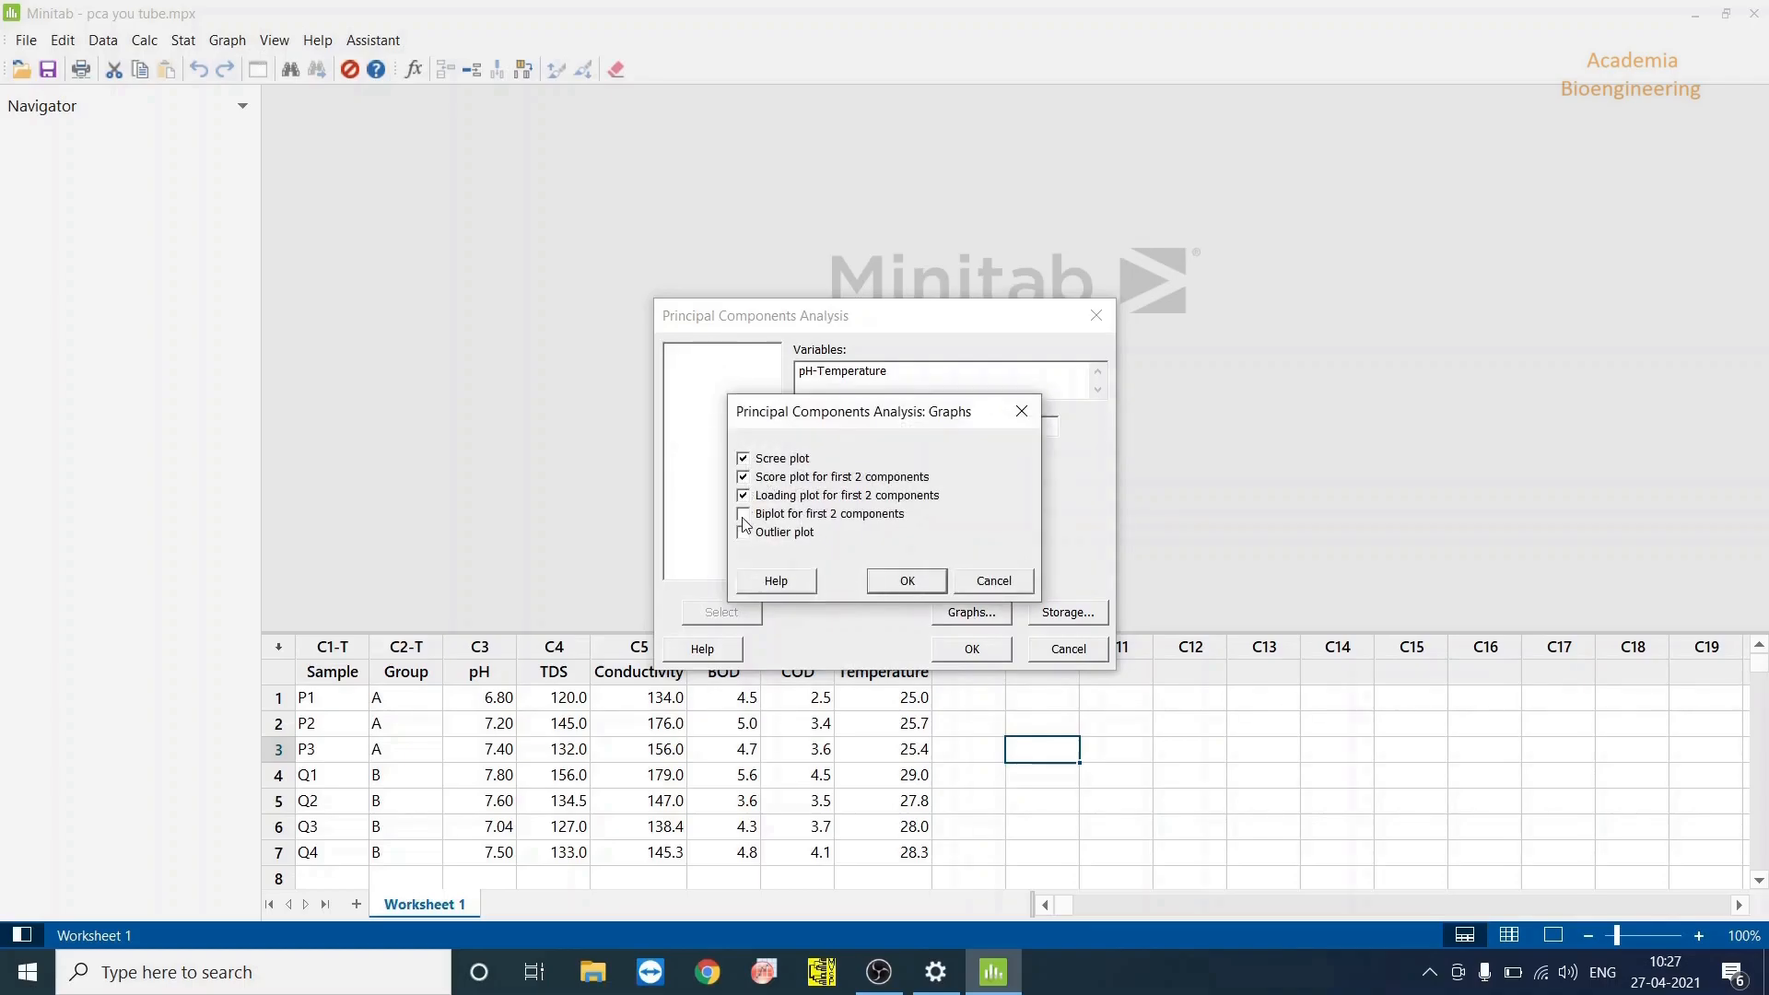
left_click(744, 513)
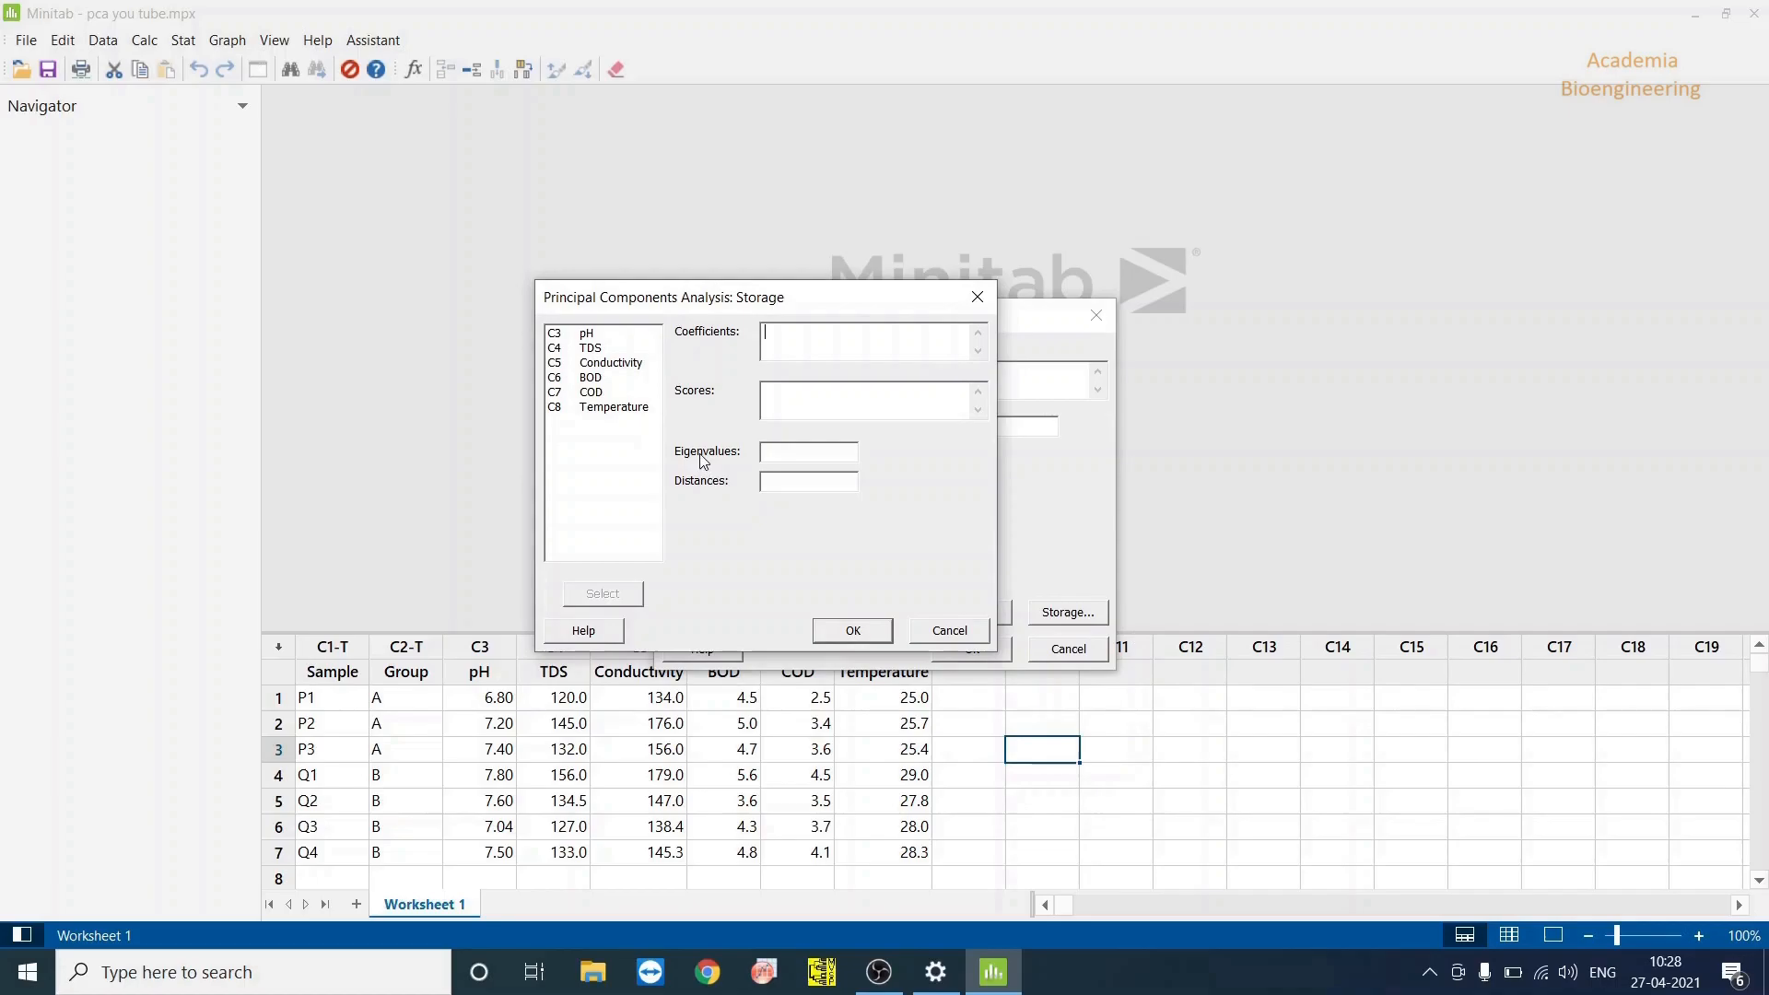
mouse_move(320, 741)
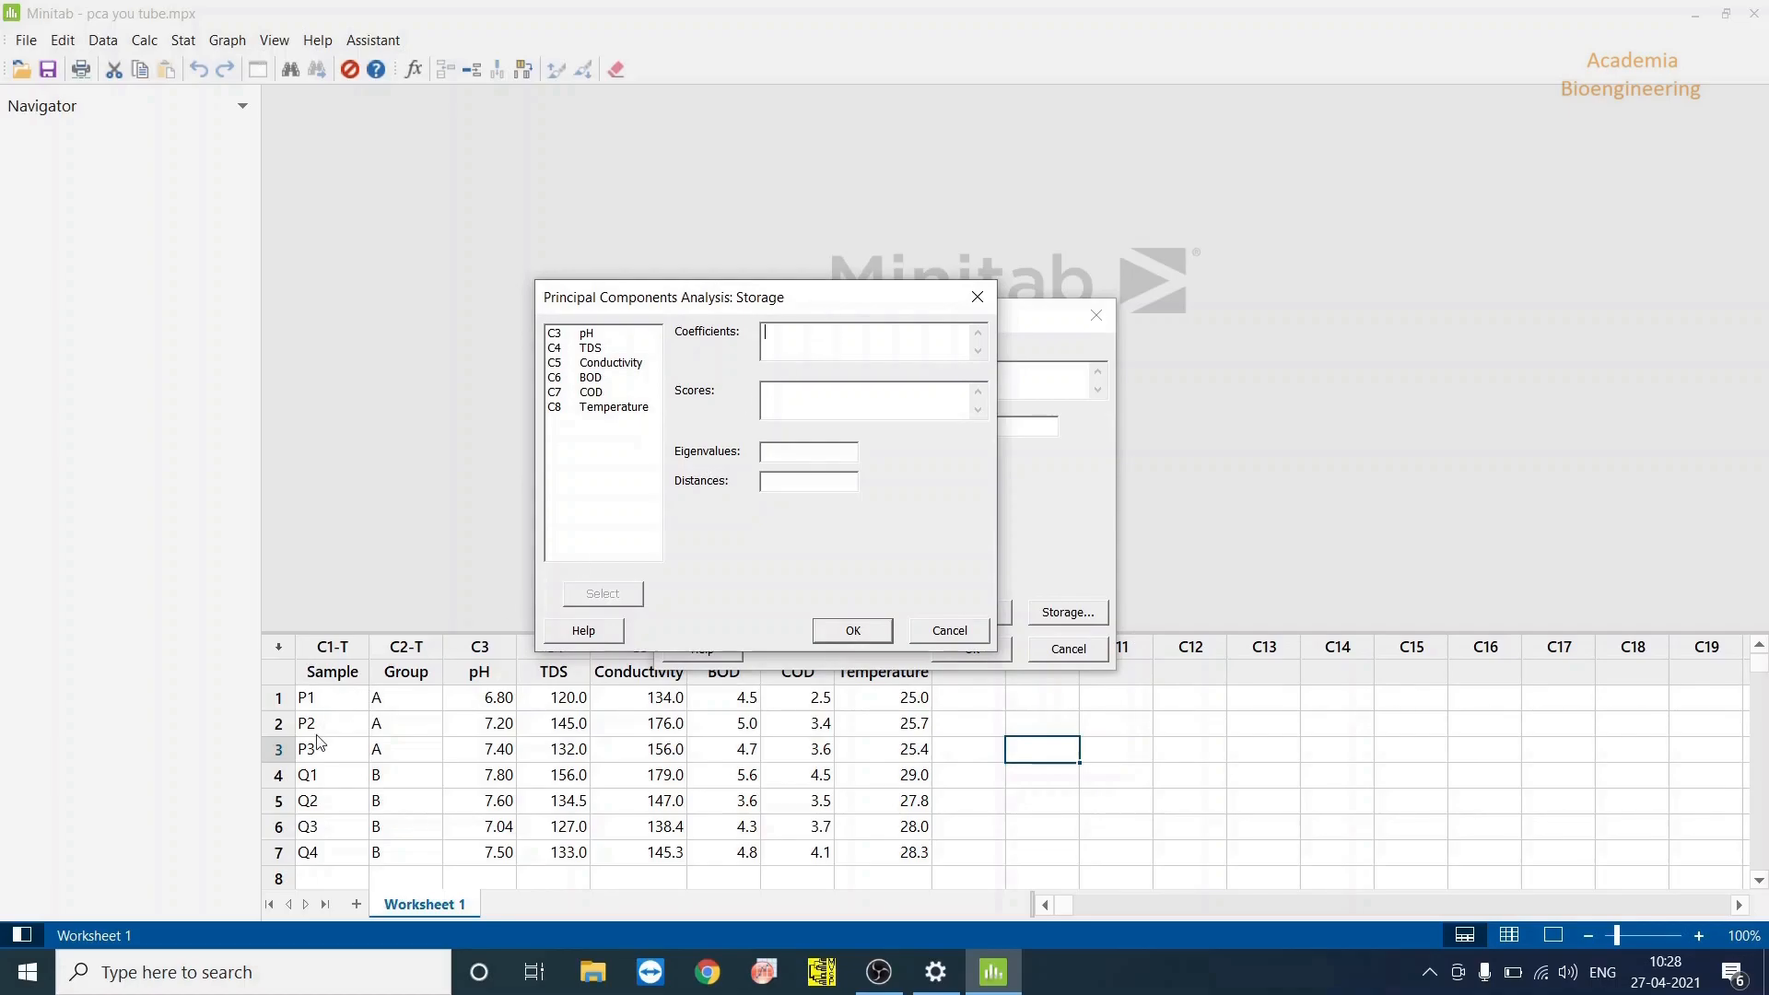
mouse_move(593, 618)
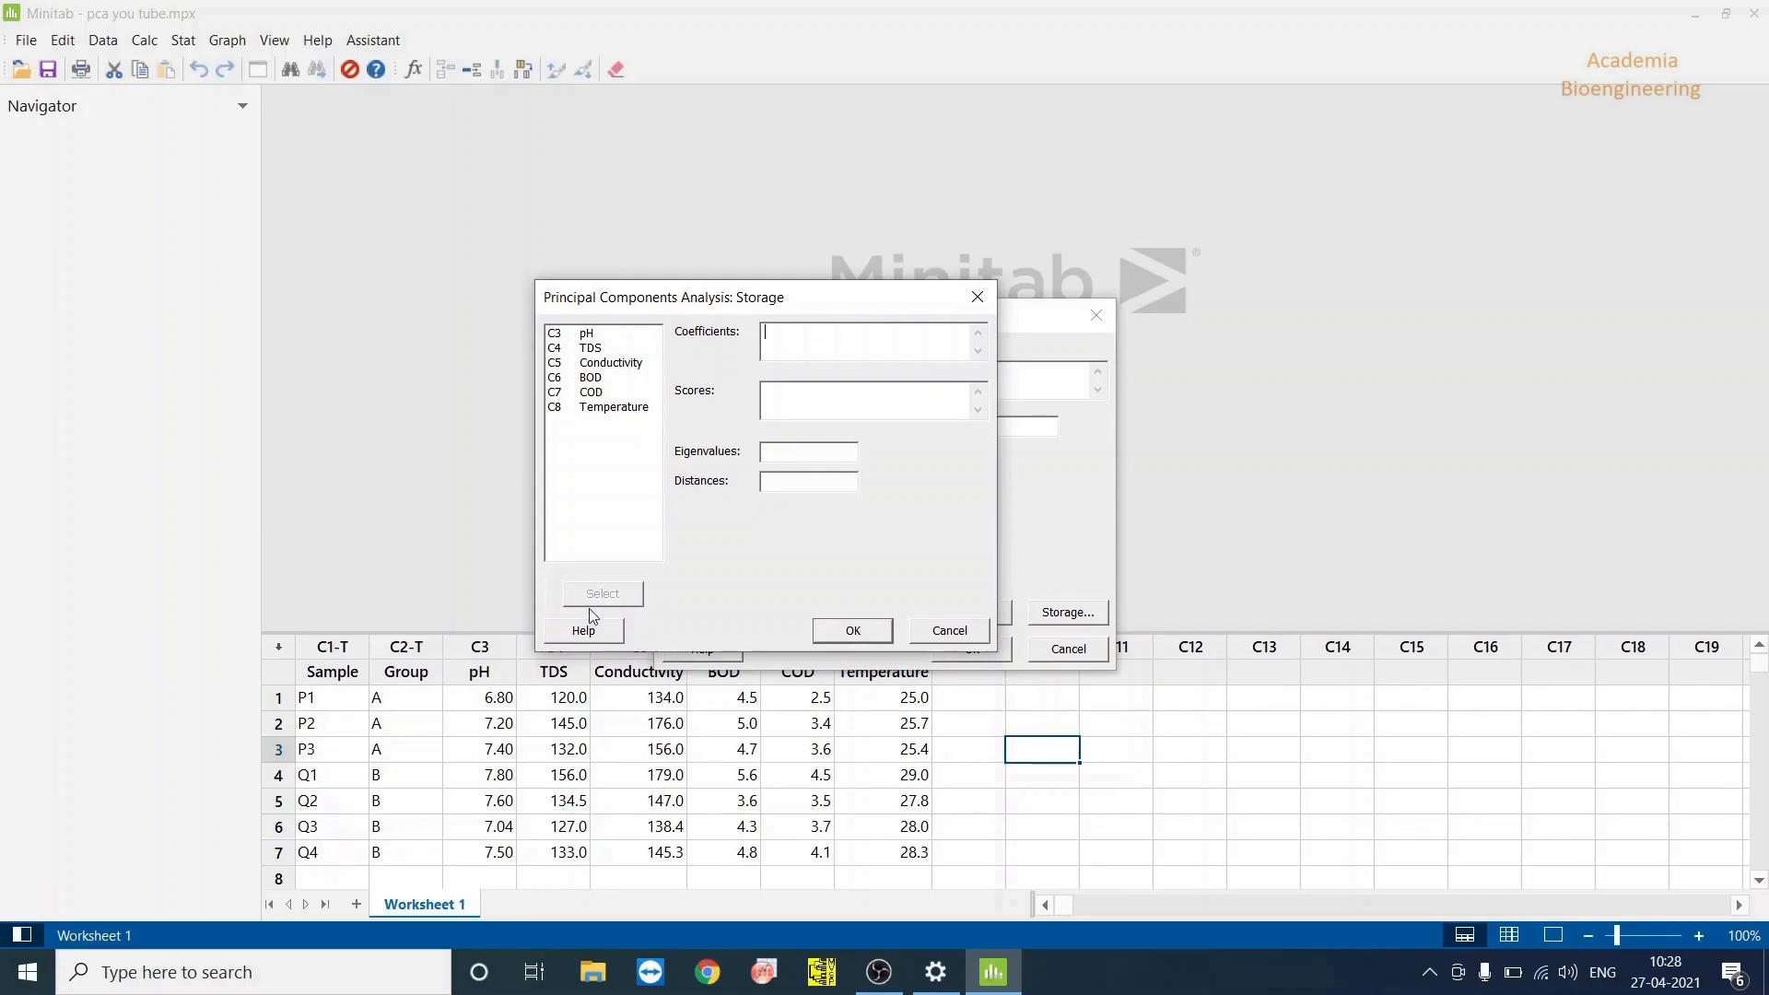
Store the PCA coefficients in C10–C15 and run the analysis using the correlation matrix
type("C10-C15")
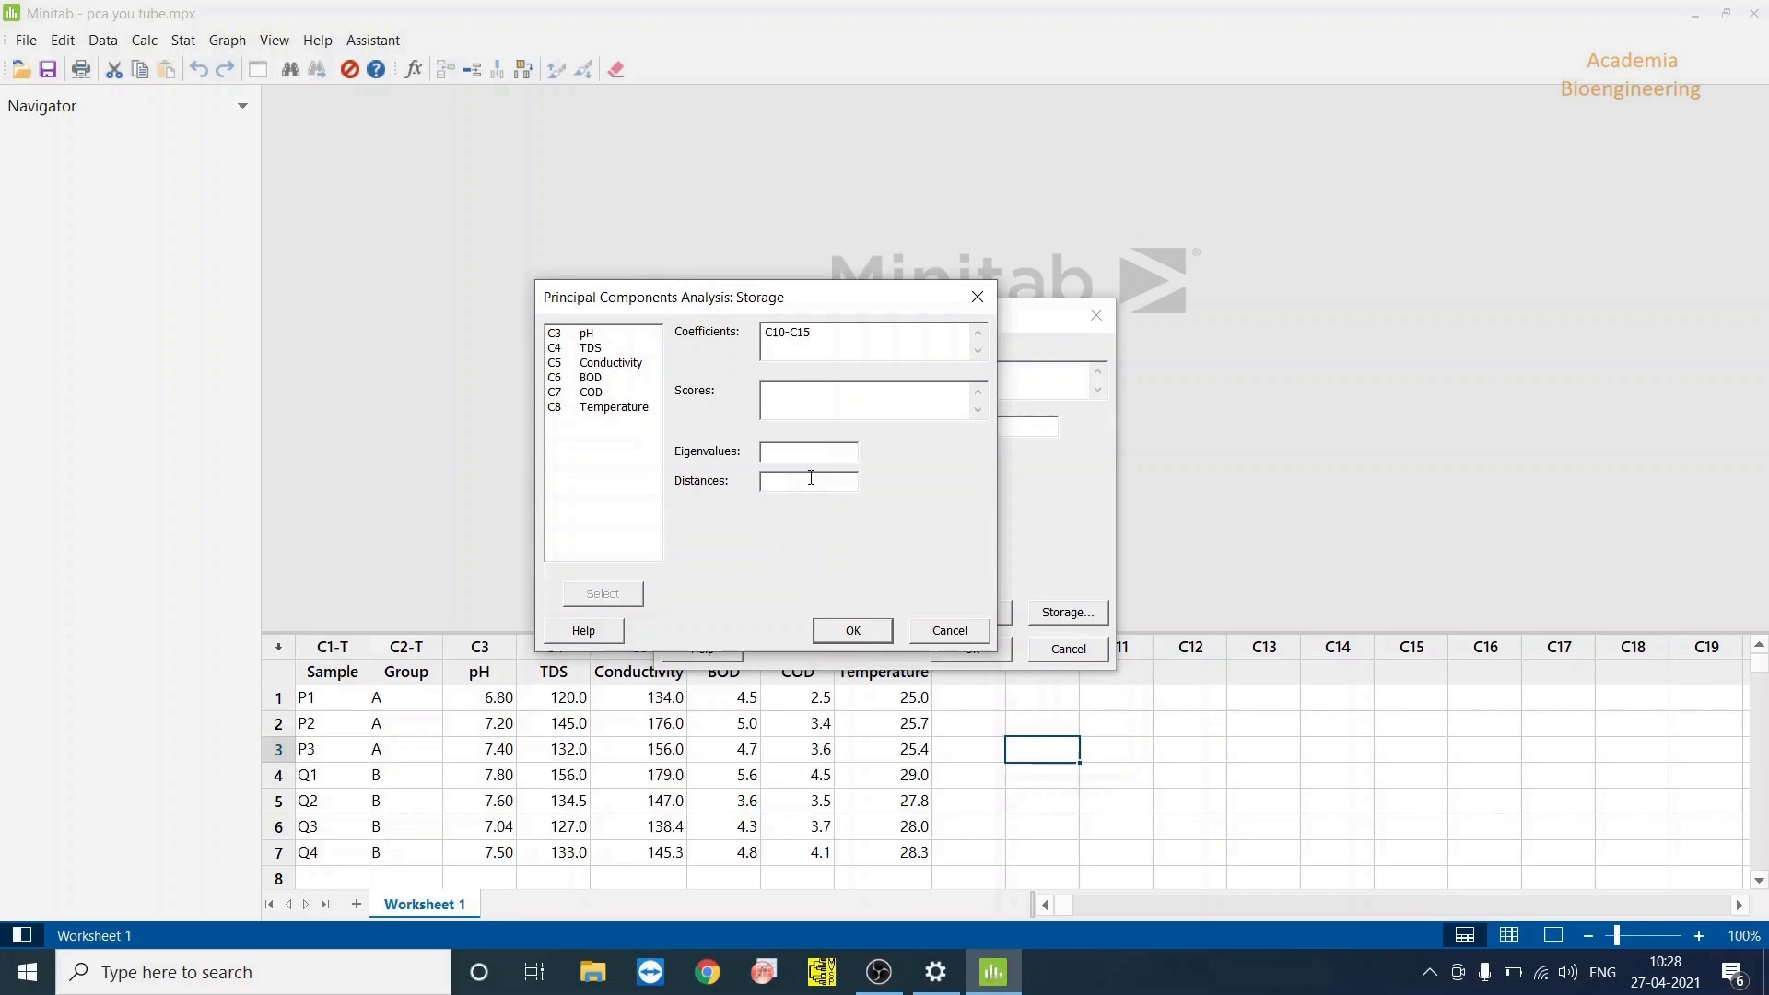
mouse_move(830, 619)
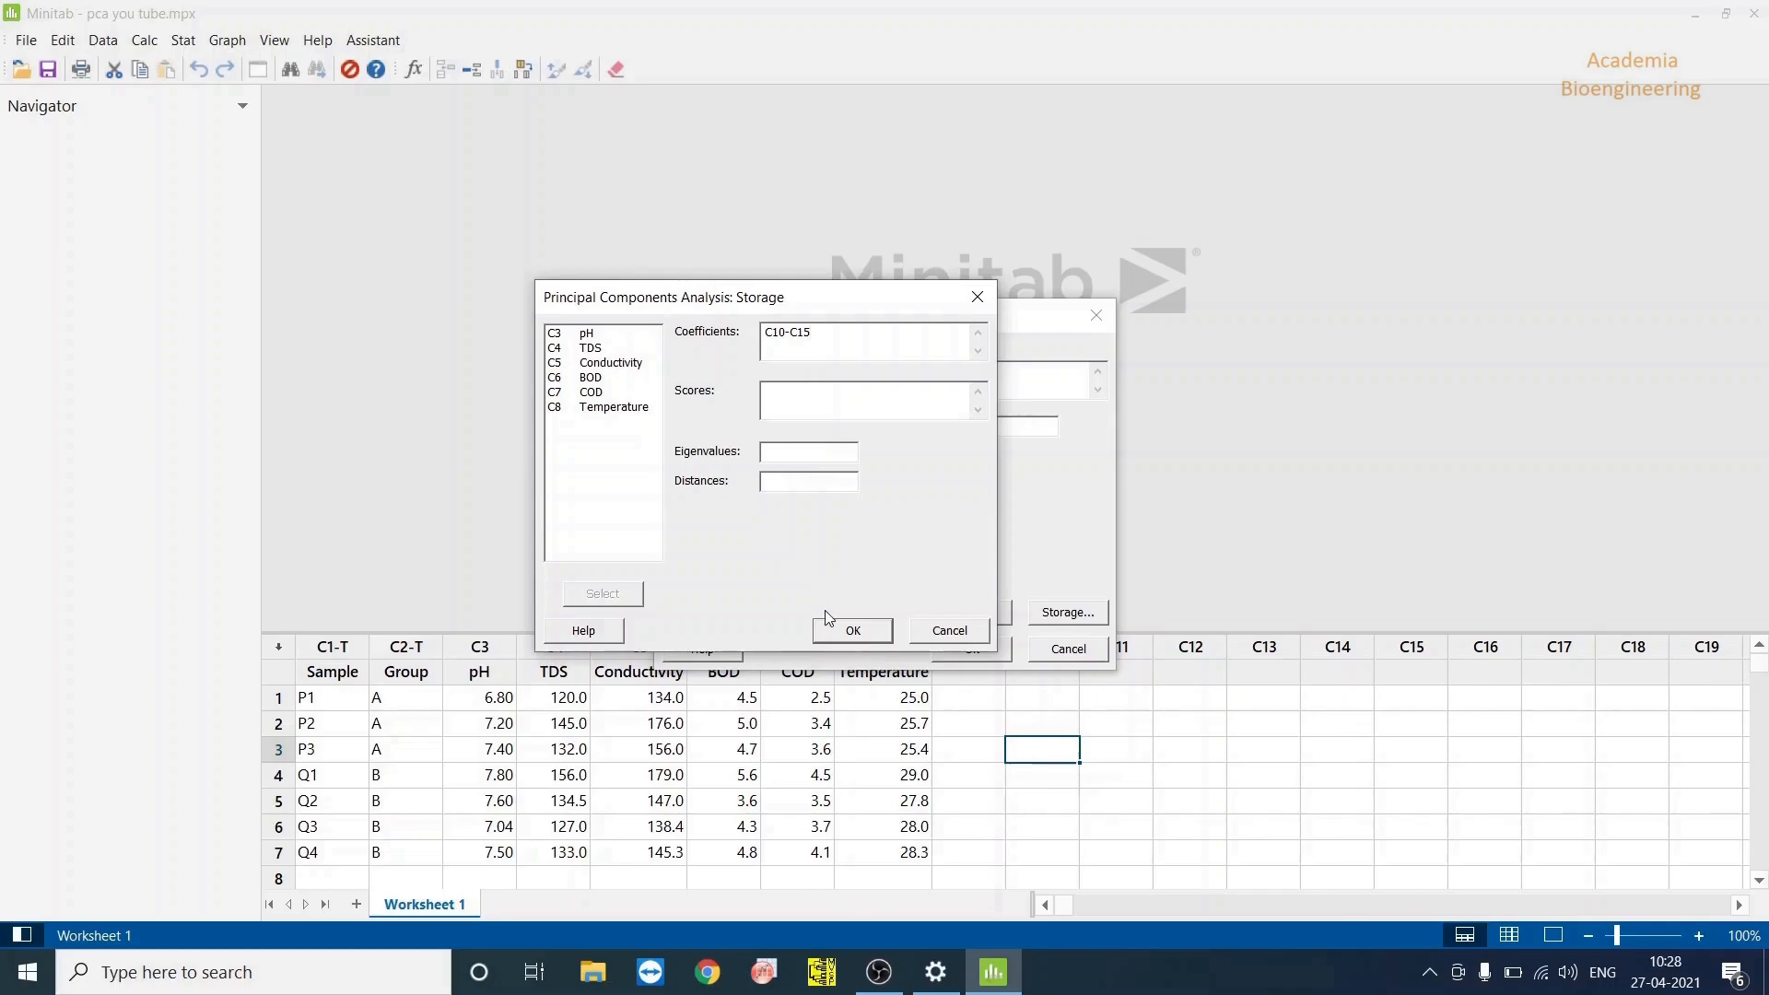
left_click(852, 629)
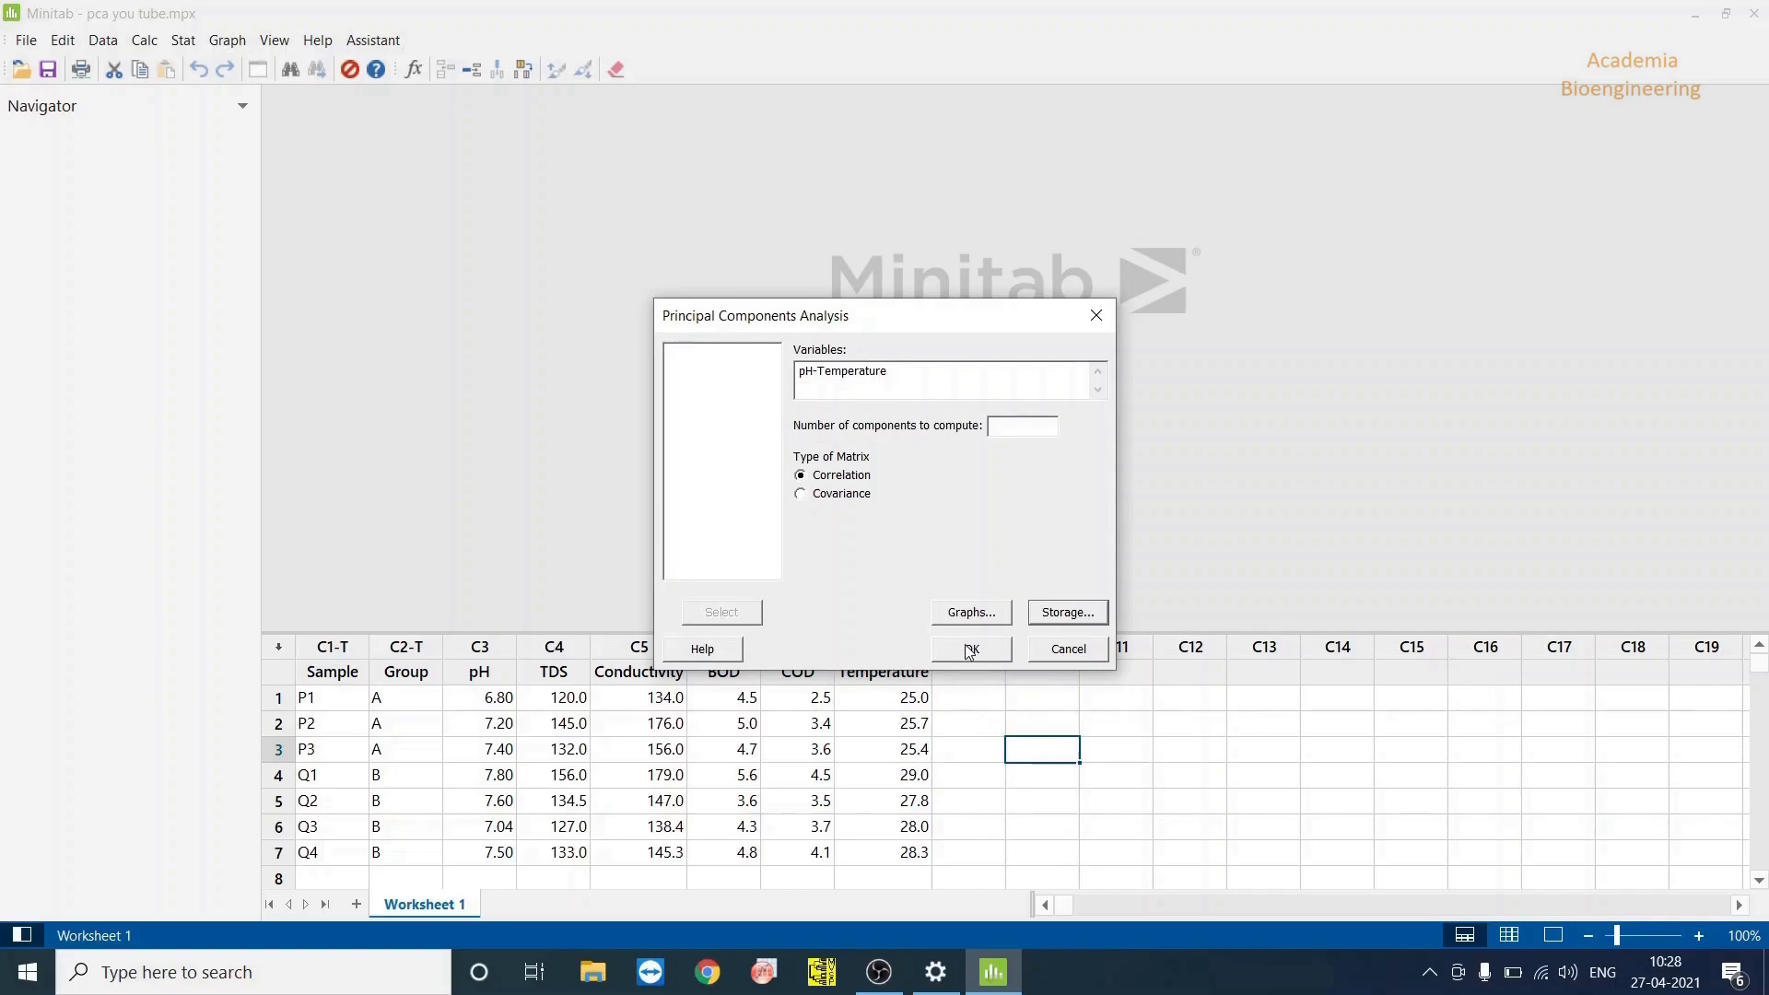
left_click(969, 649)
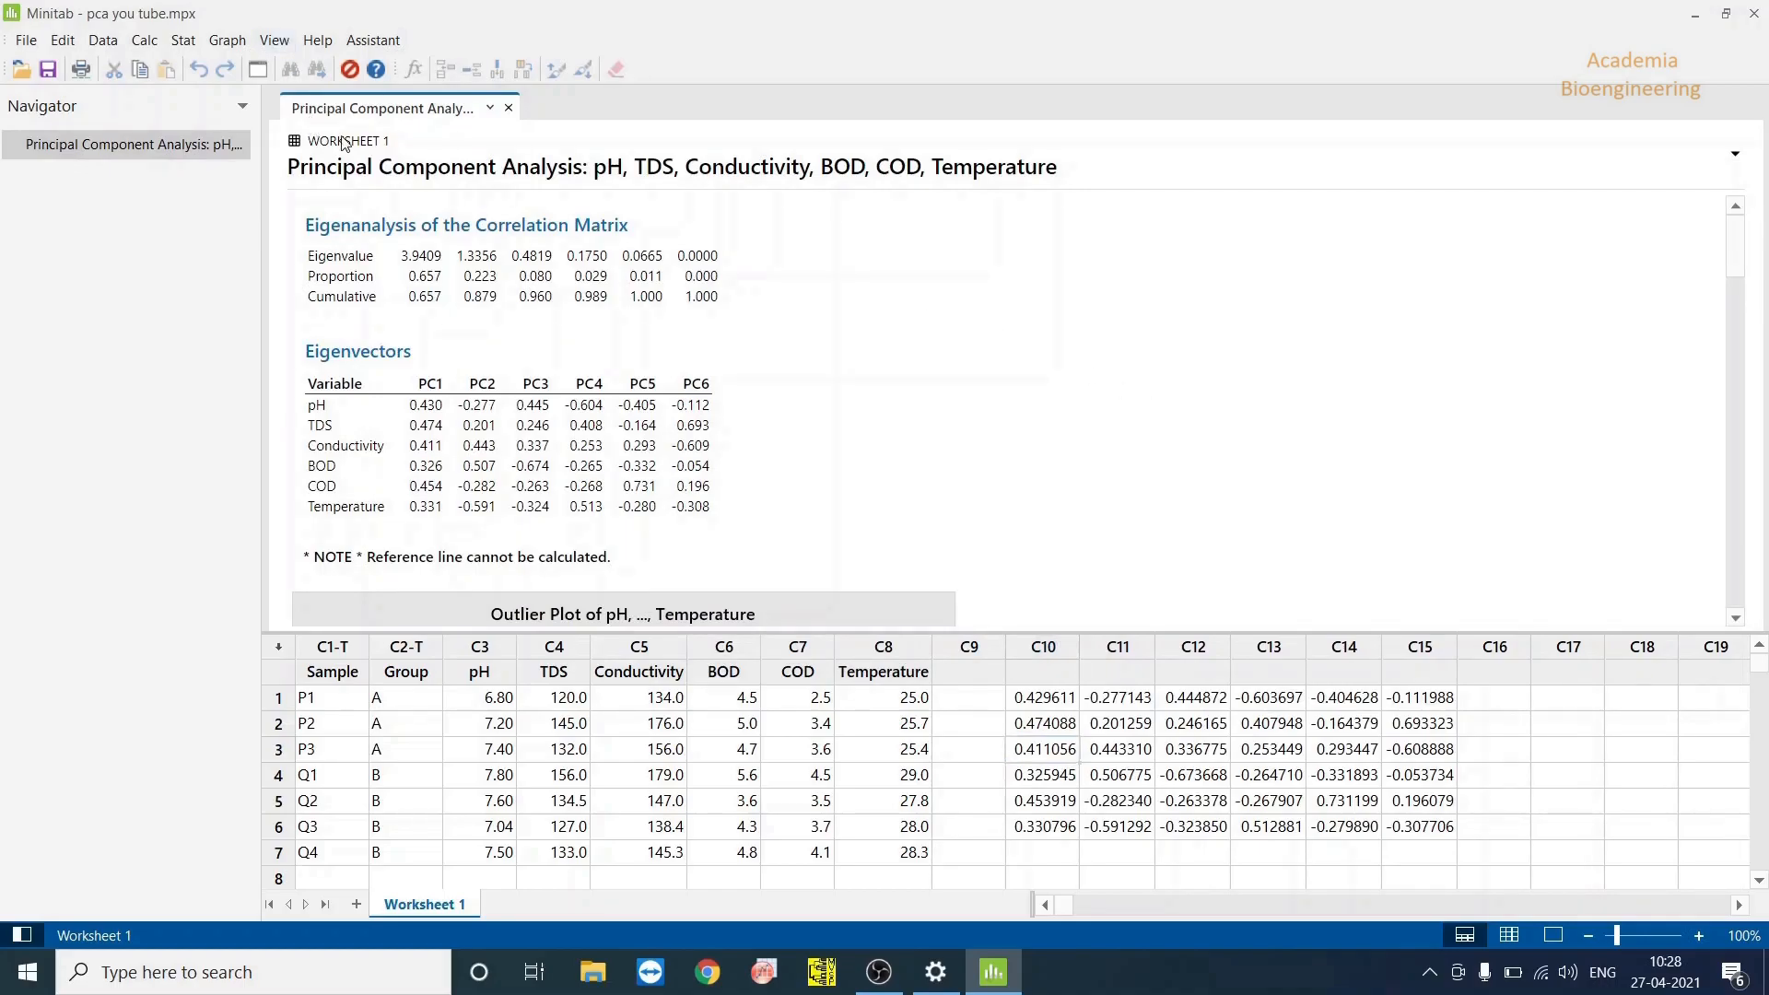
mouse_move(855, 298)
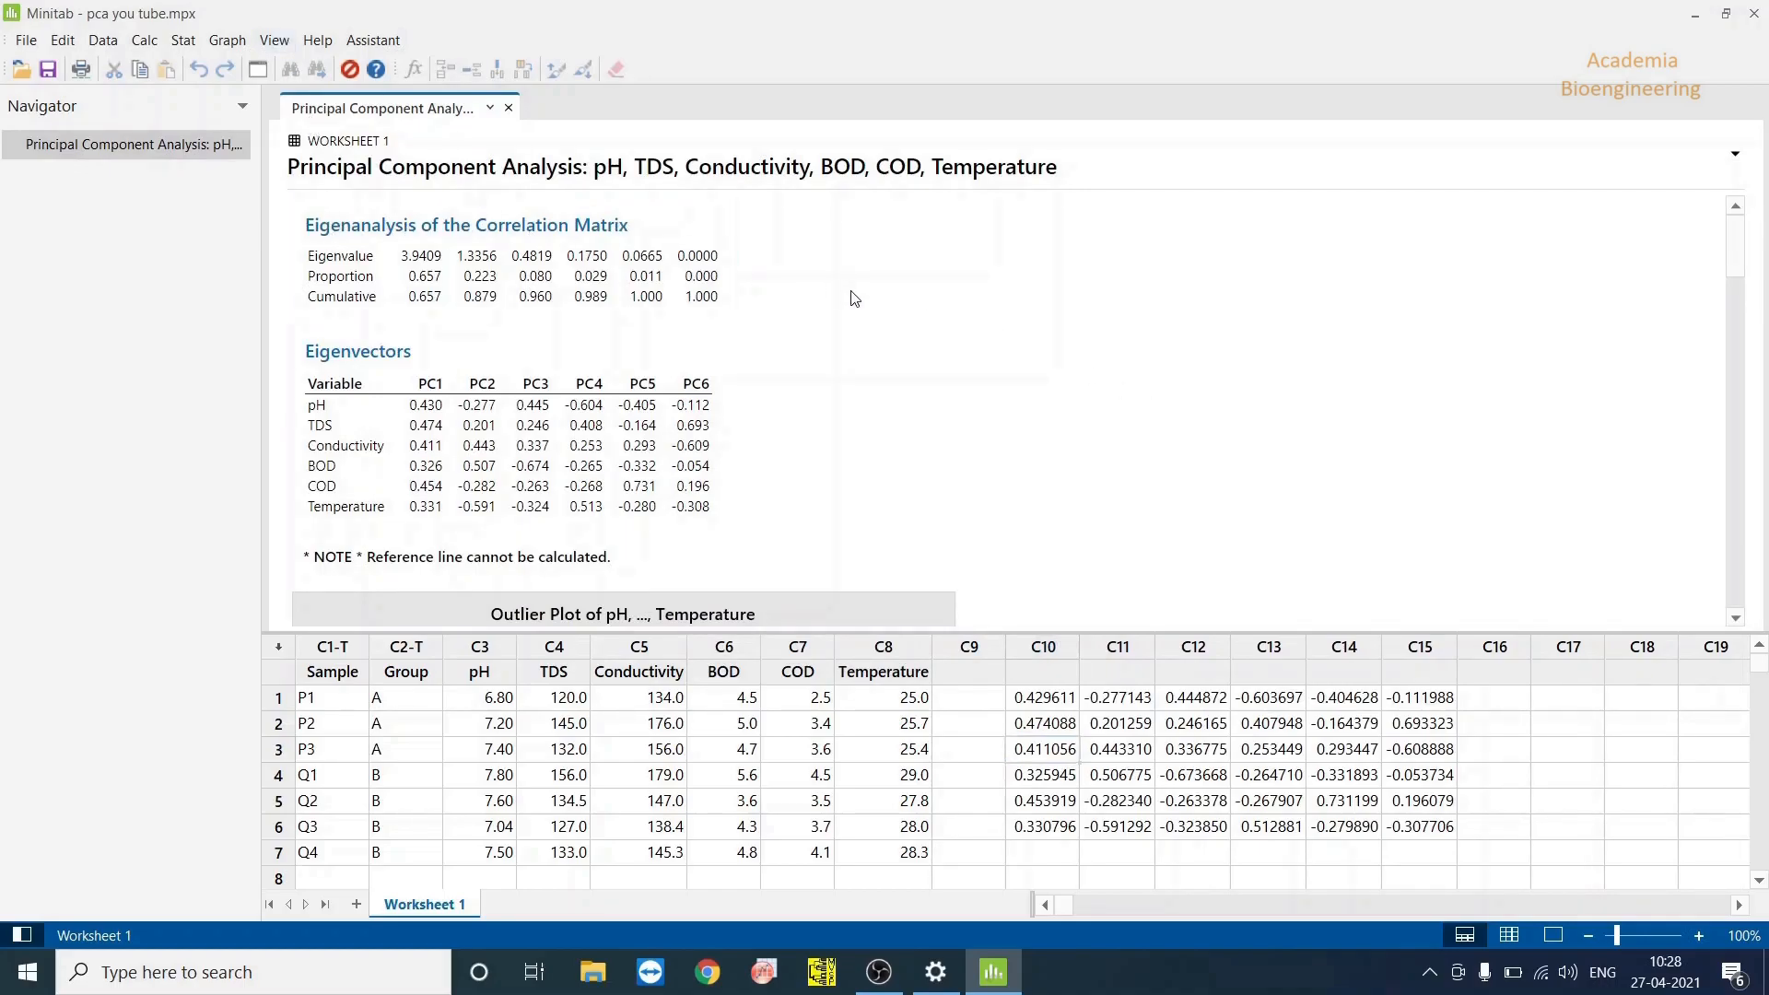
Scroll past the eigenanalysis, scree plot and biplot, then open the score plot for editing
scroll("down", 3)
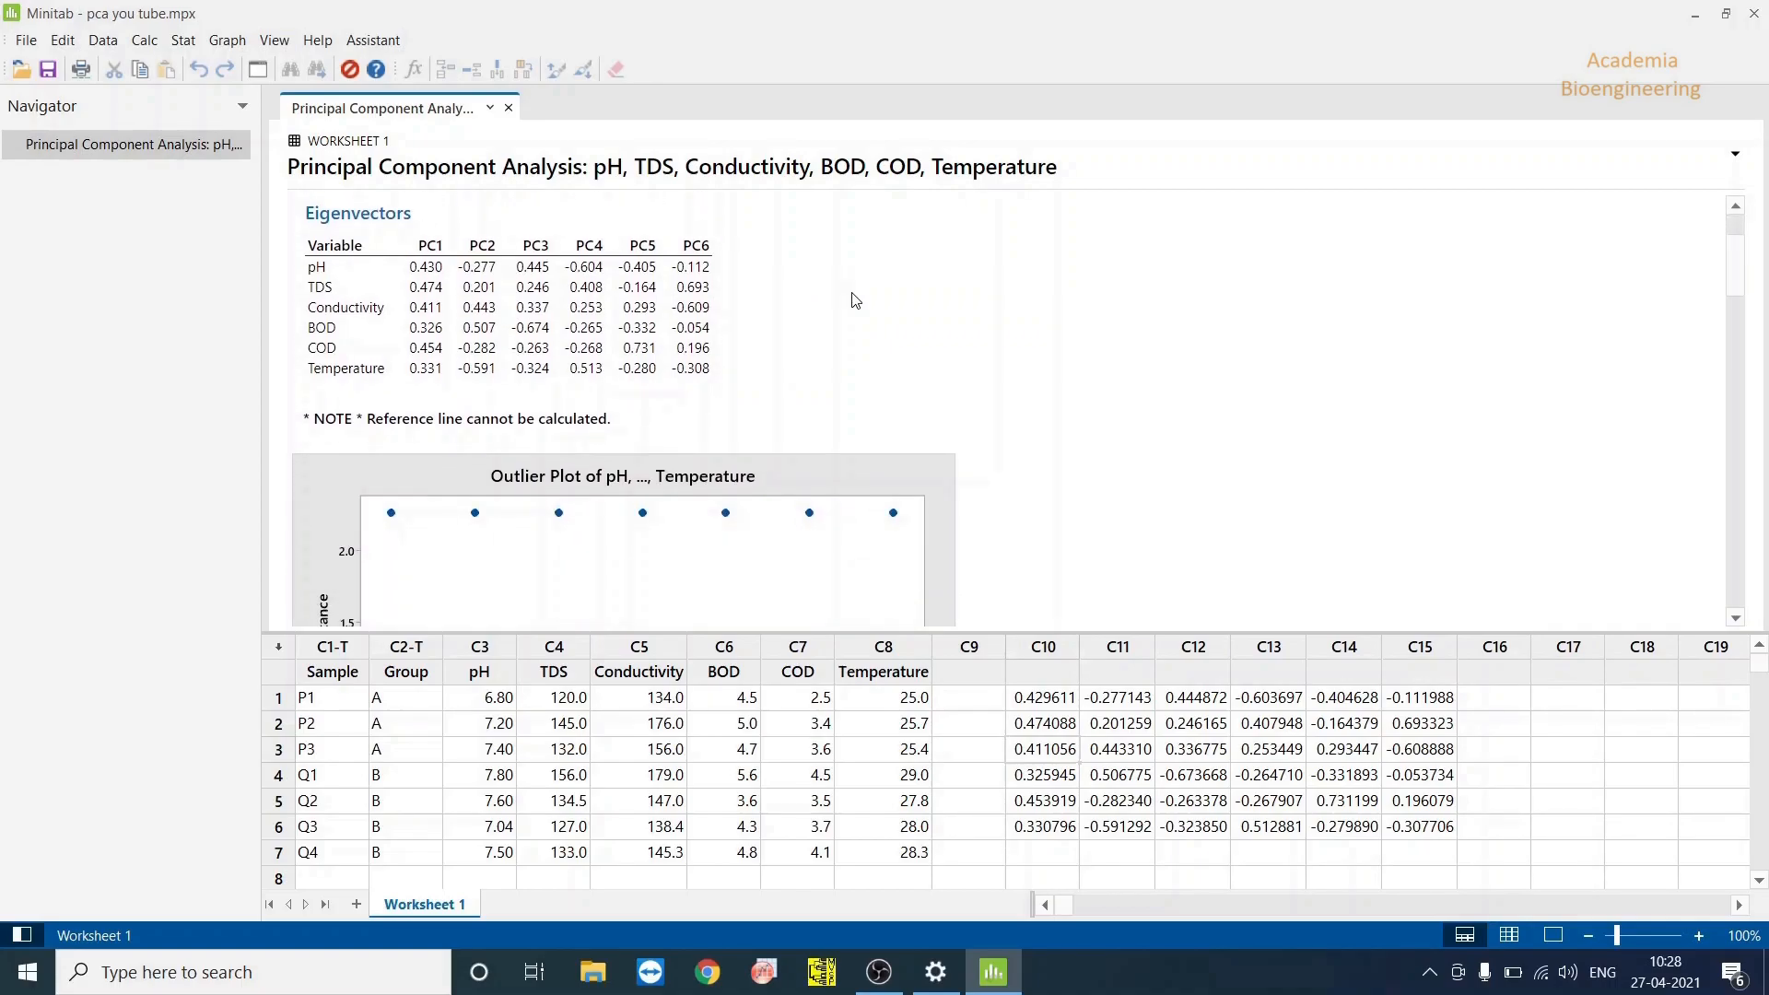
scroll("down", 3)
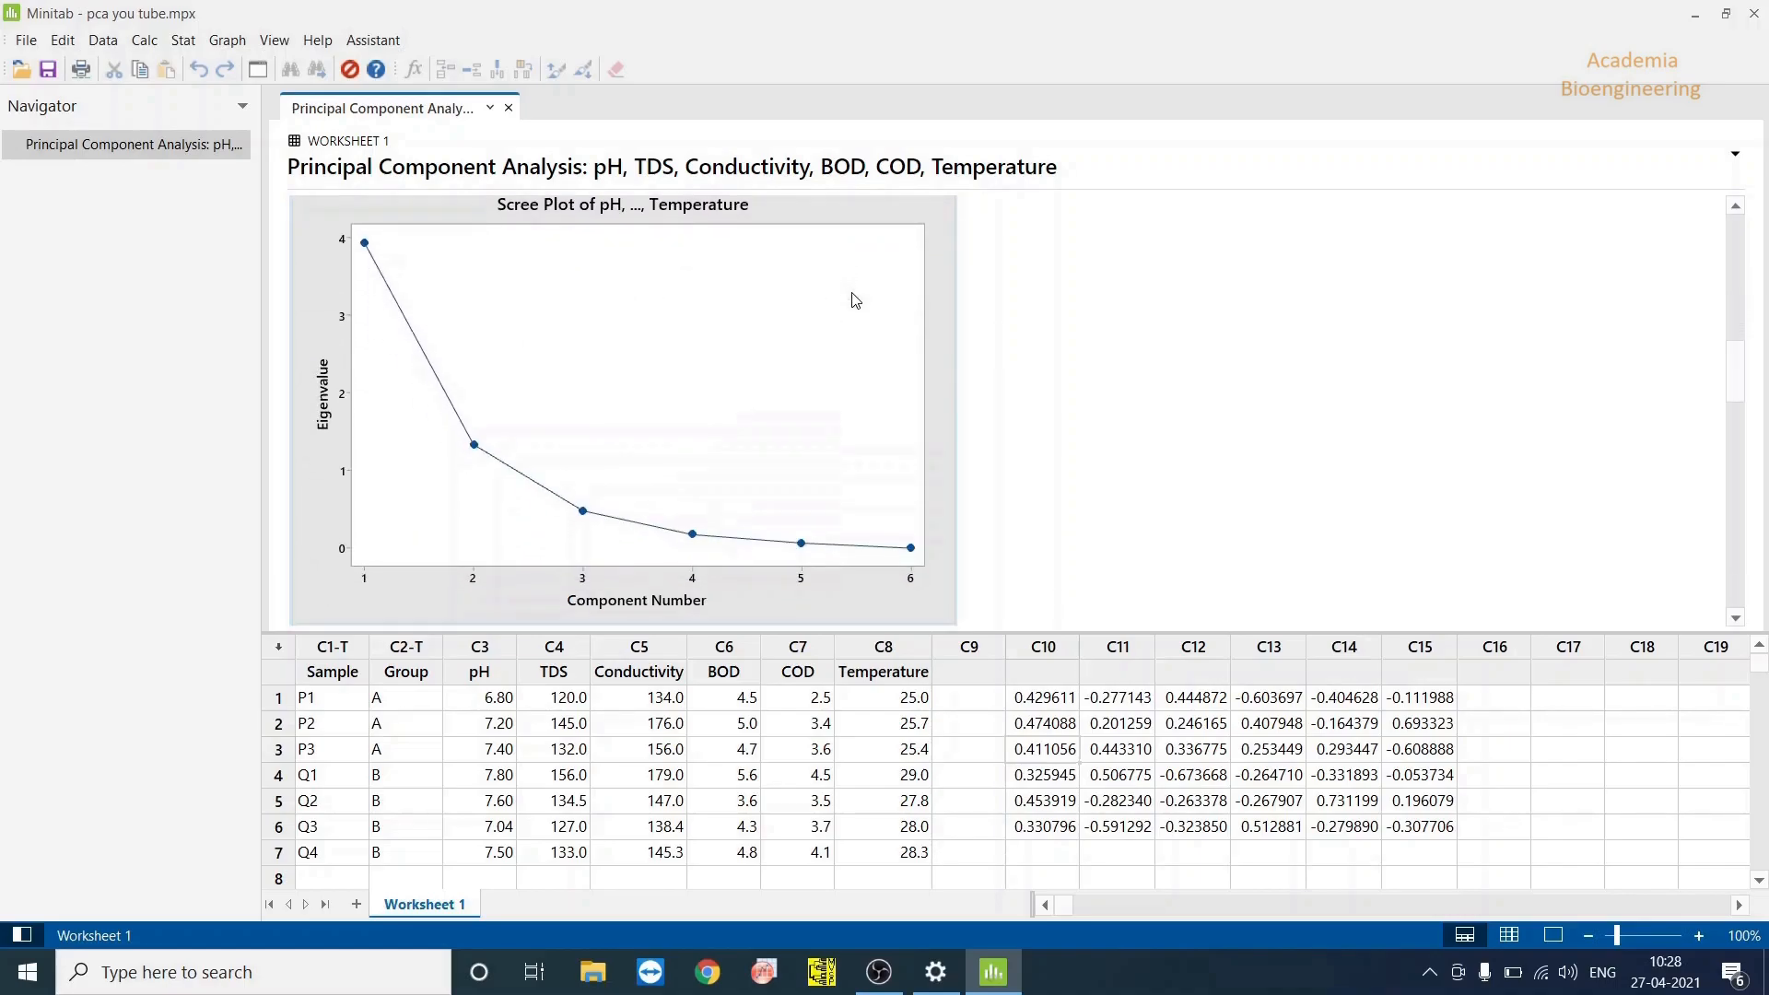
scroll("down", 3)
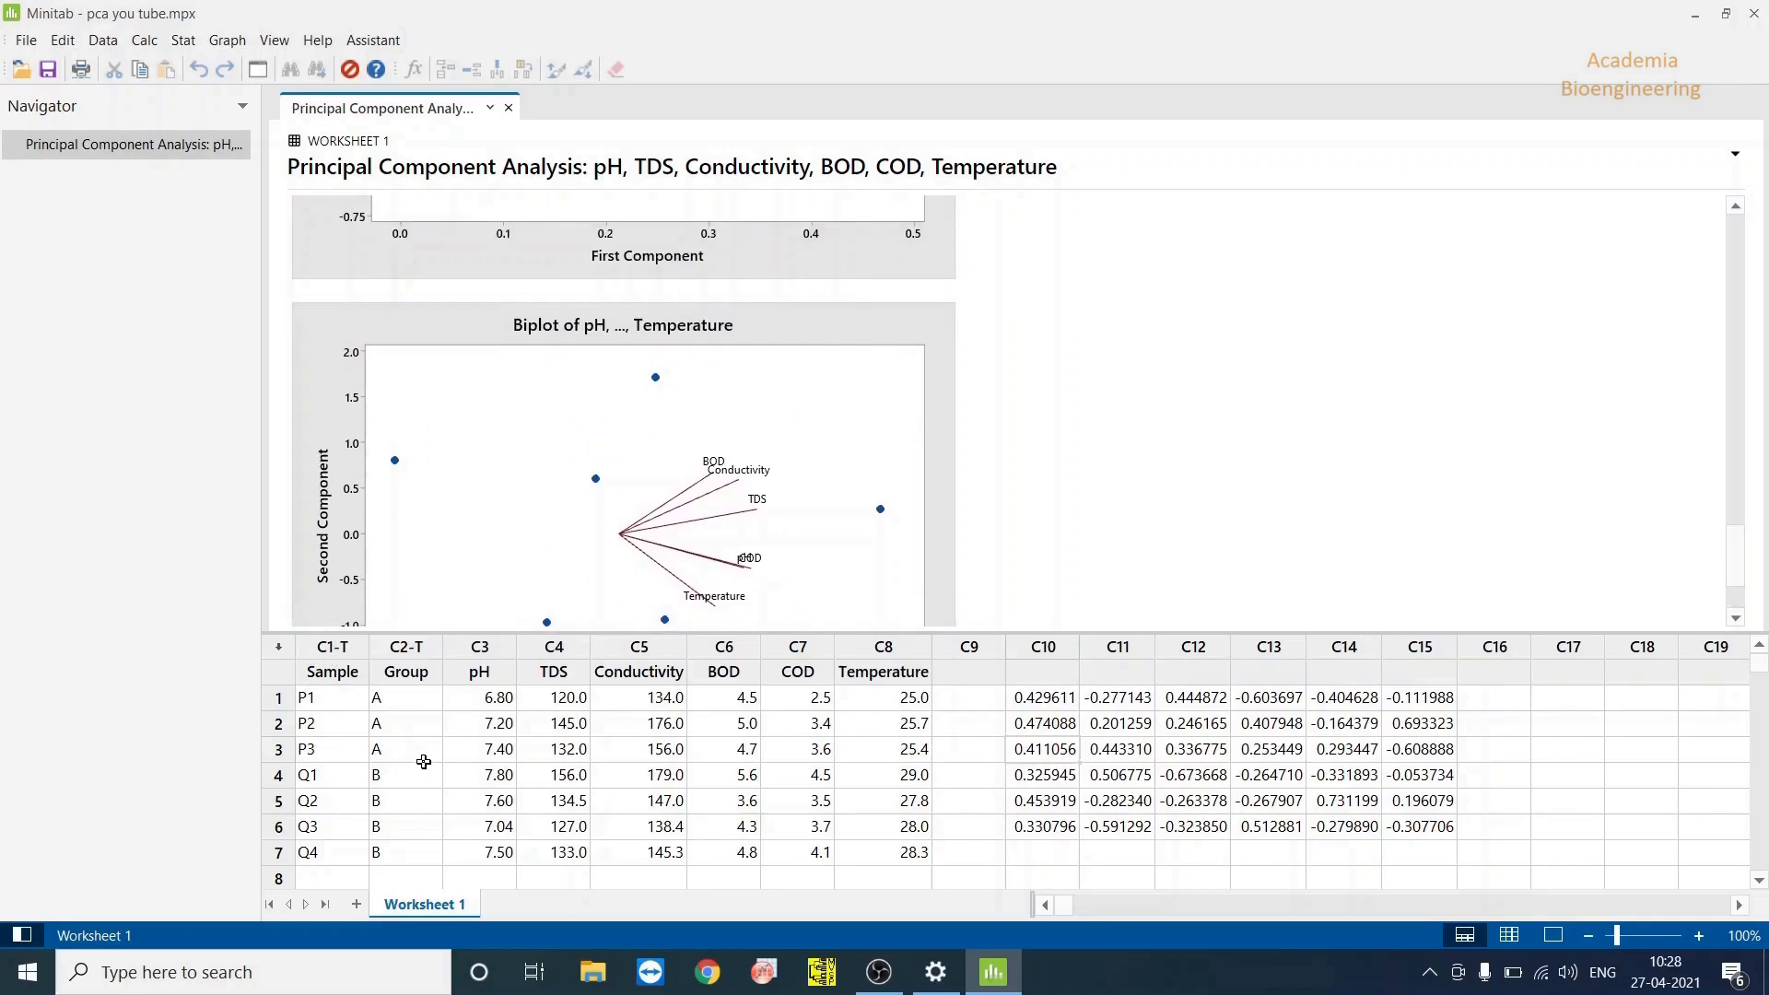
mouse_move(1059, 483)
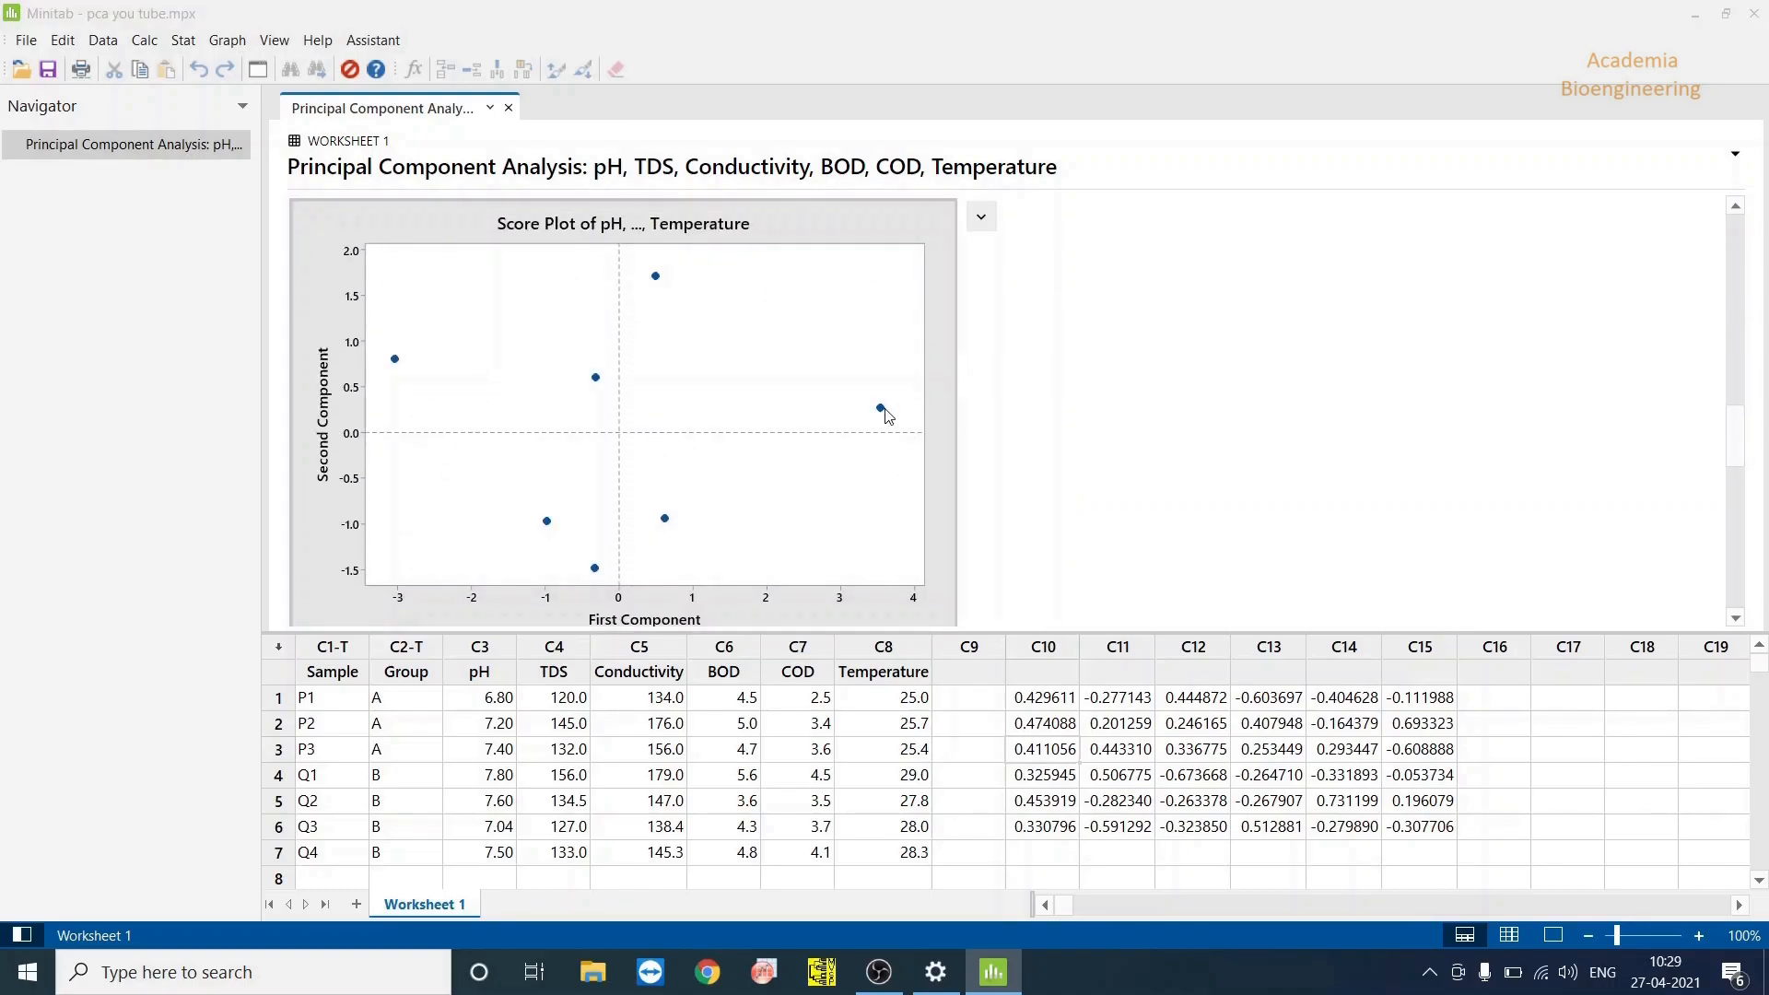
double_click(880, 412)
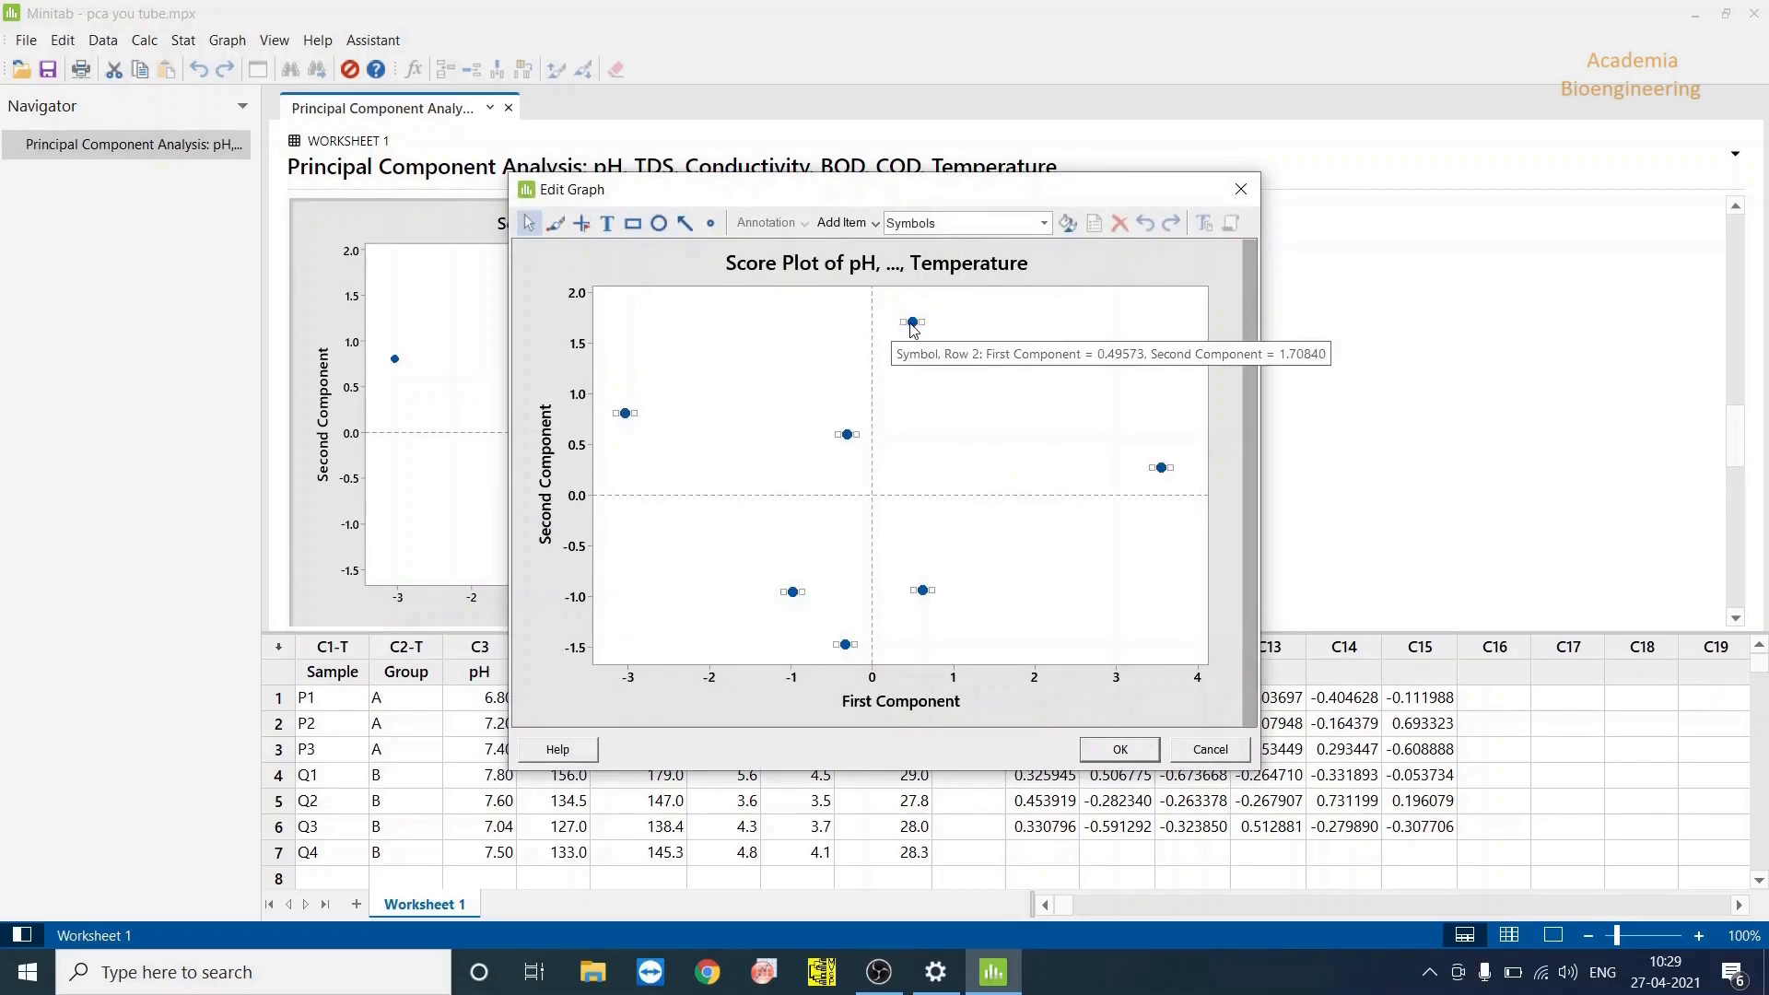
Group the score plot symbols by the Group column so A and B samples differ
right_click(911, 323)
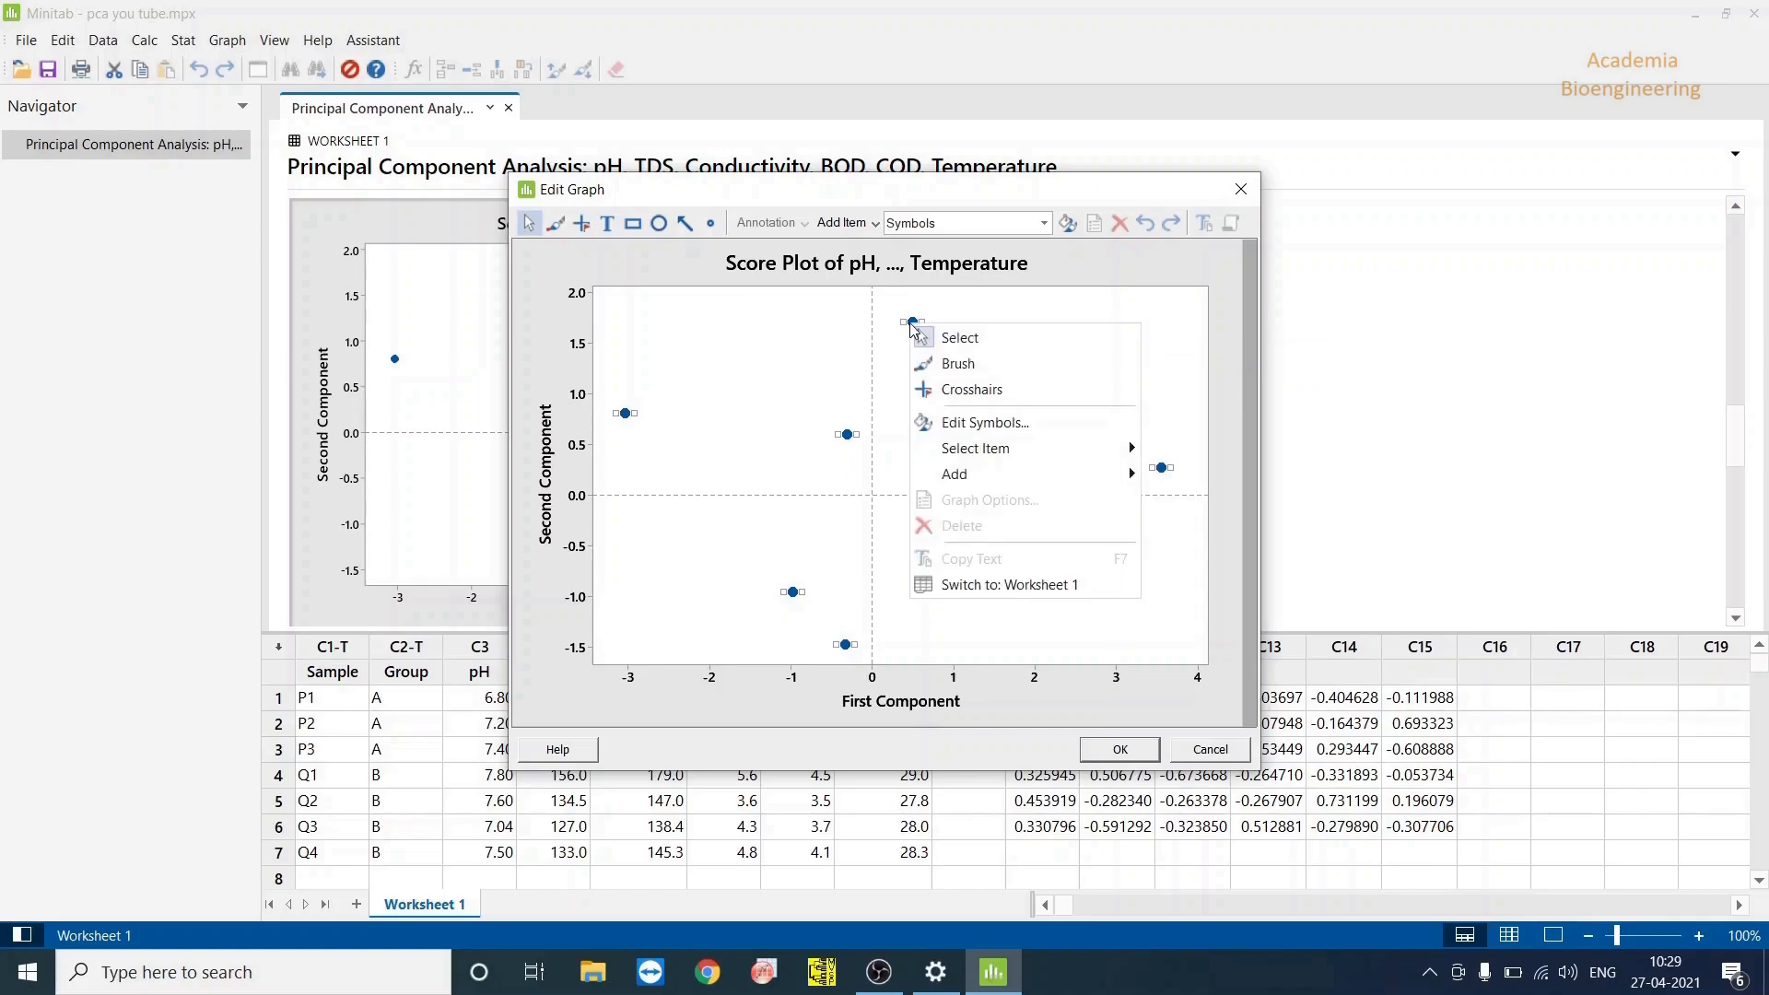
mouse_move(983, 422)
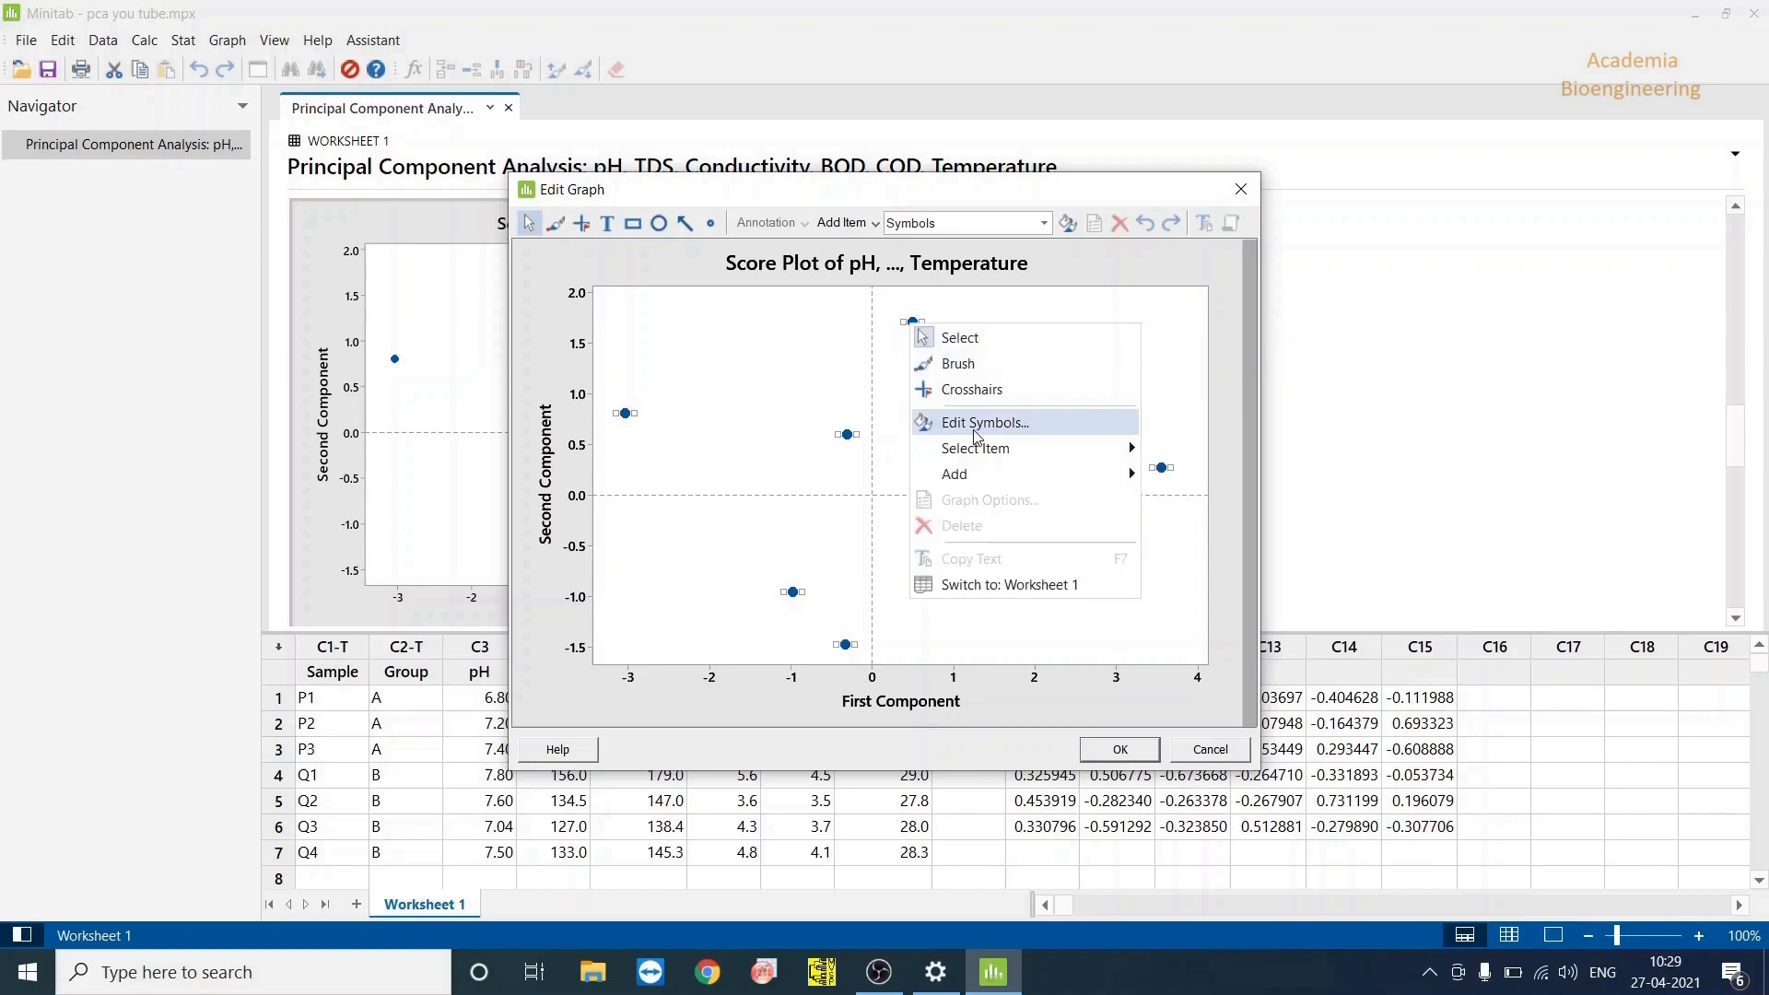
left_click(983, 422)
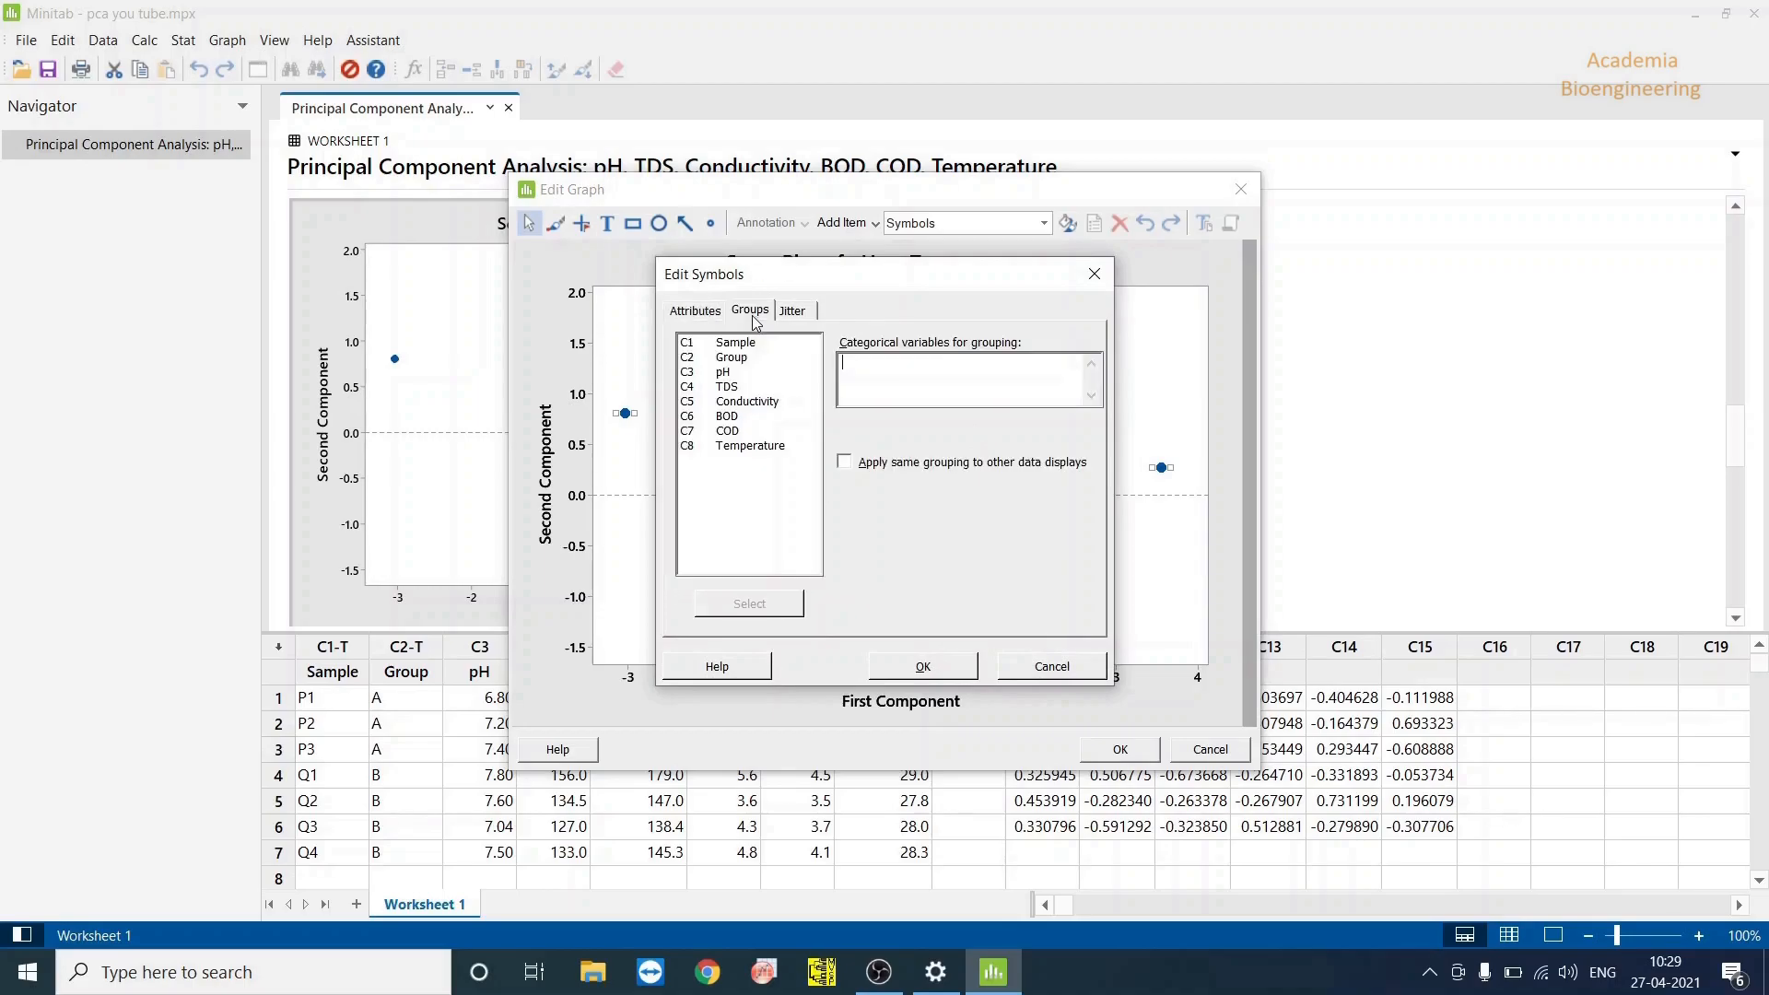
mouse_move(738, 370)
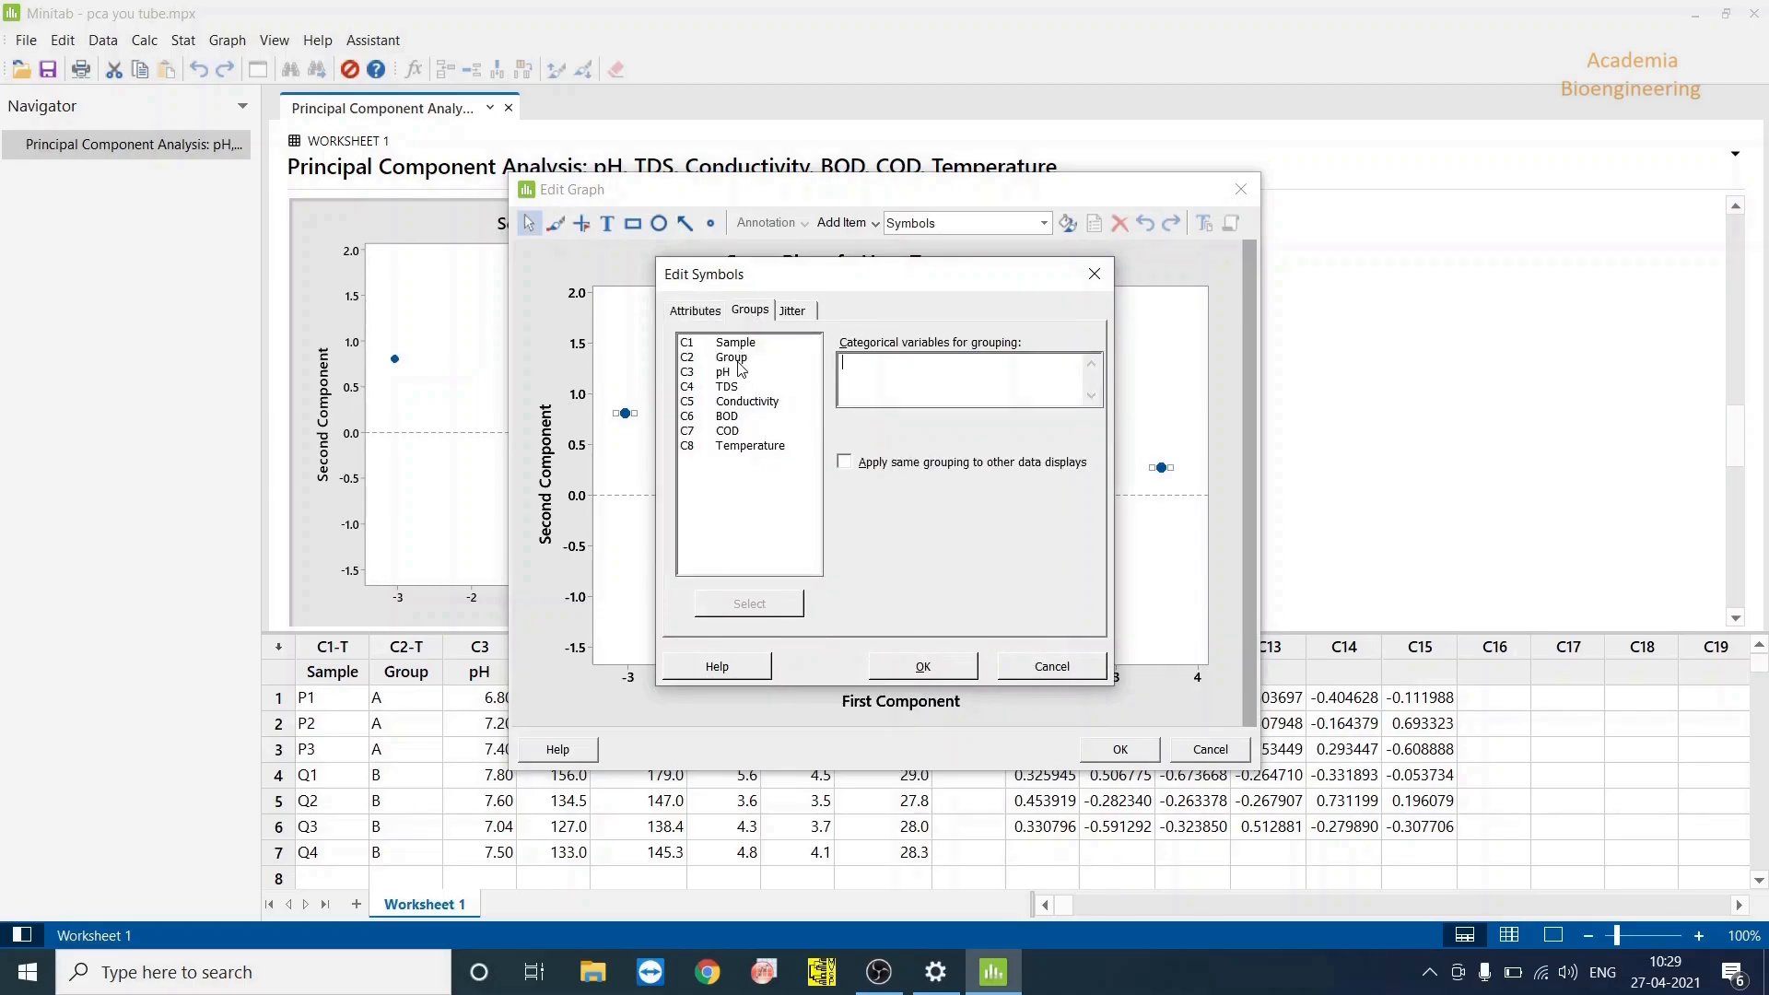
left_click(731, 357)
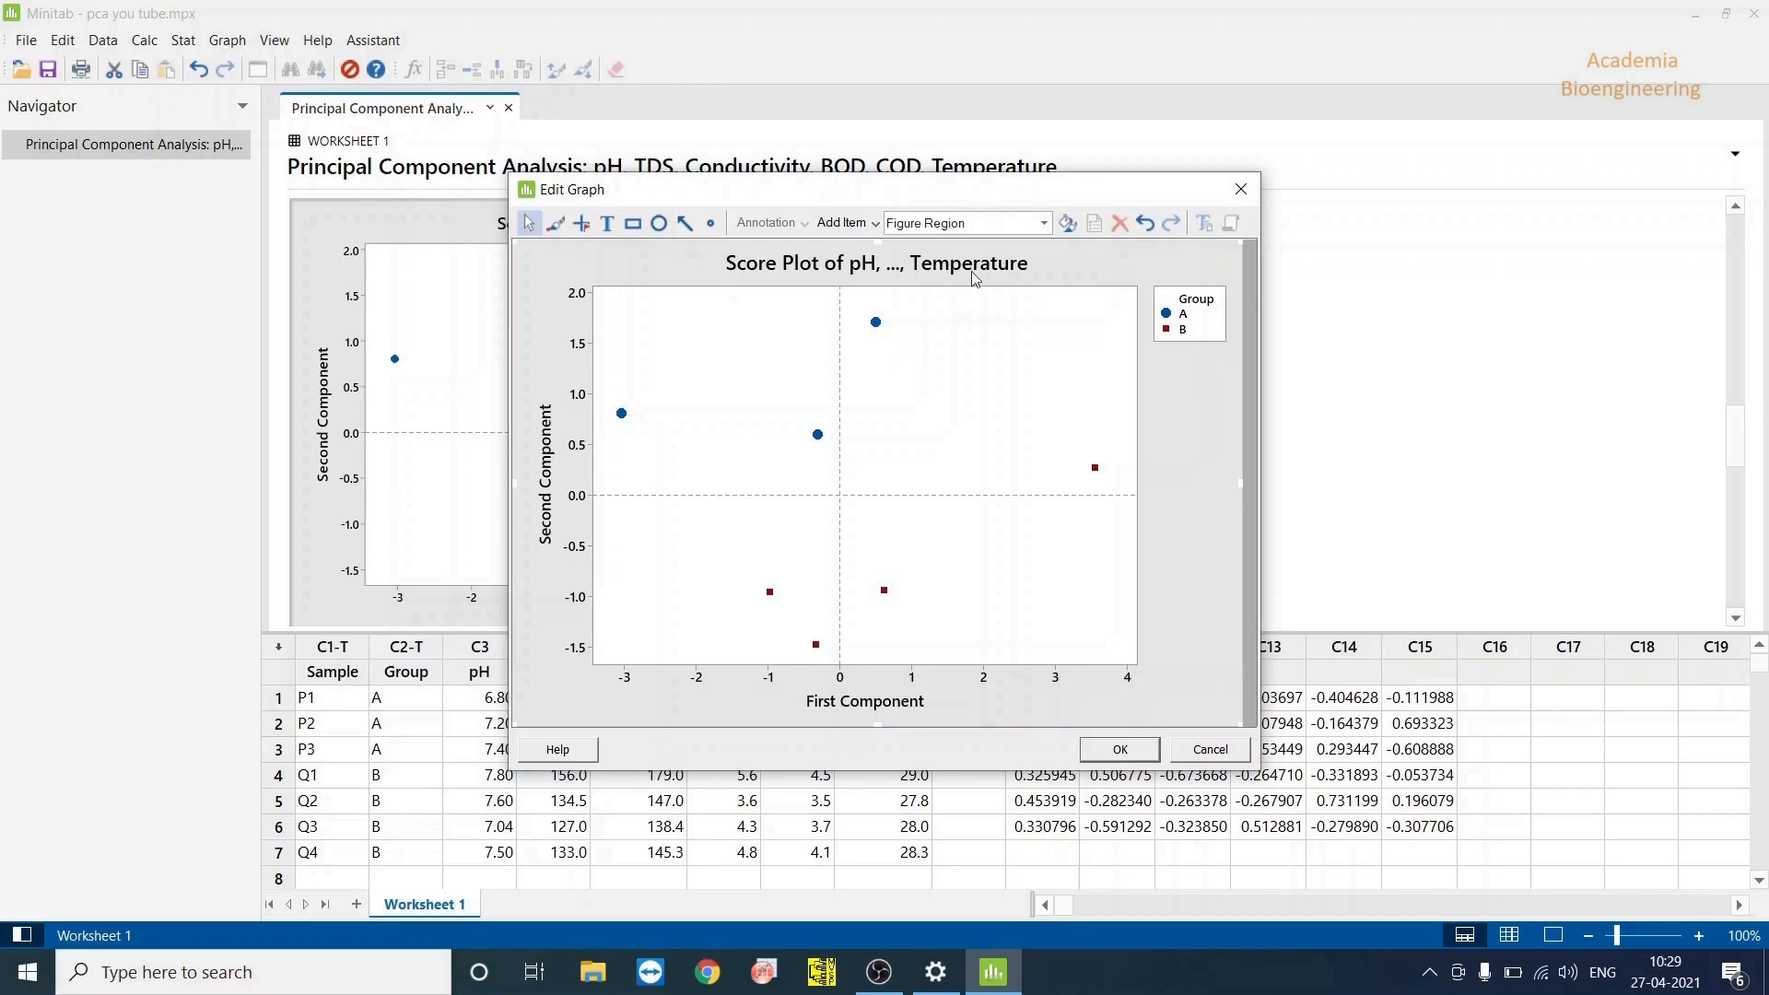
mouse_move(1160, 743)
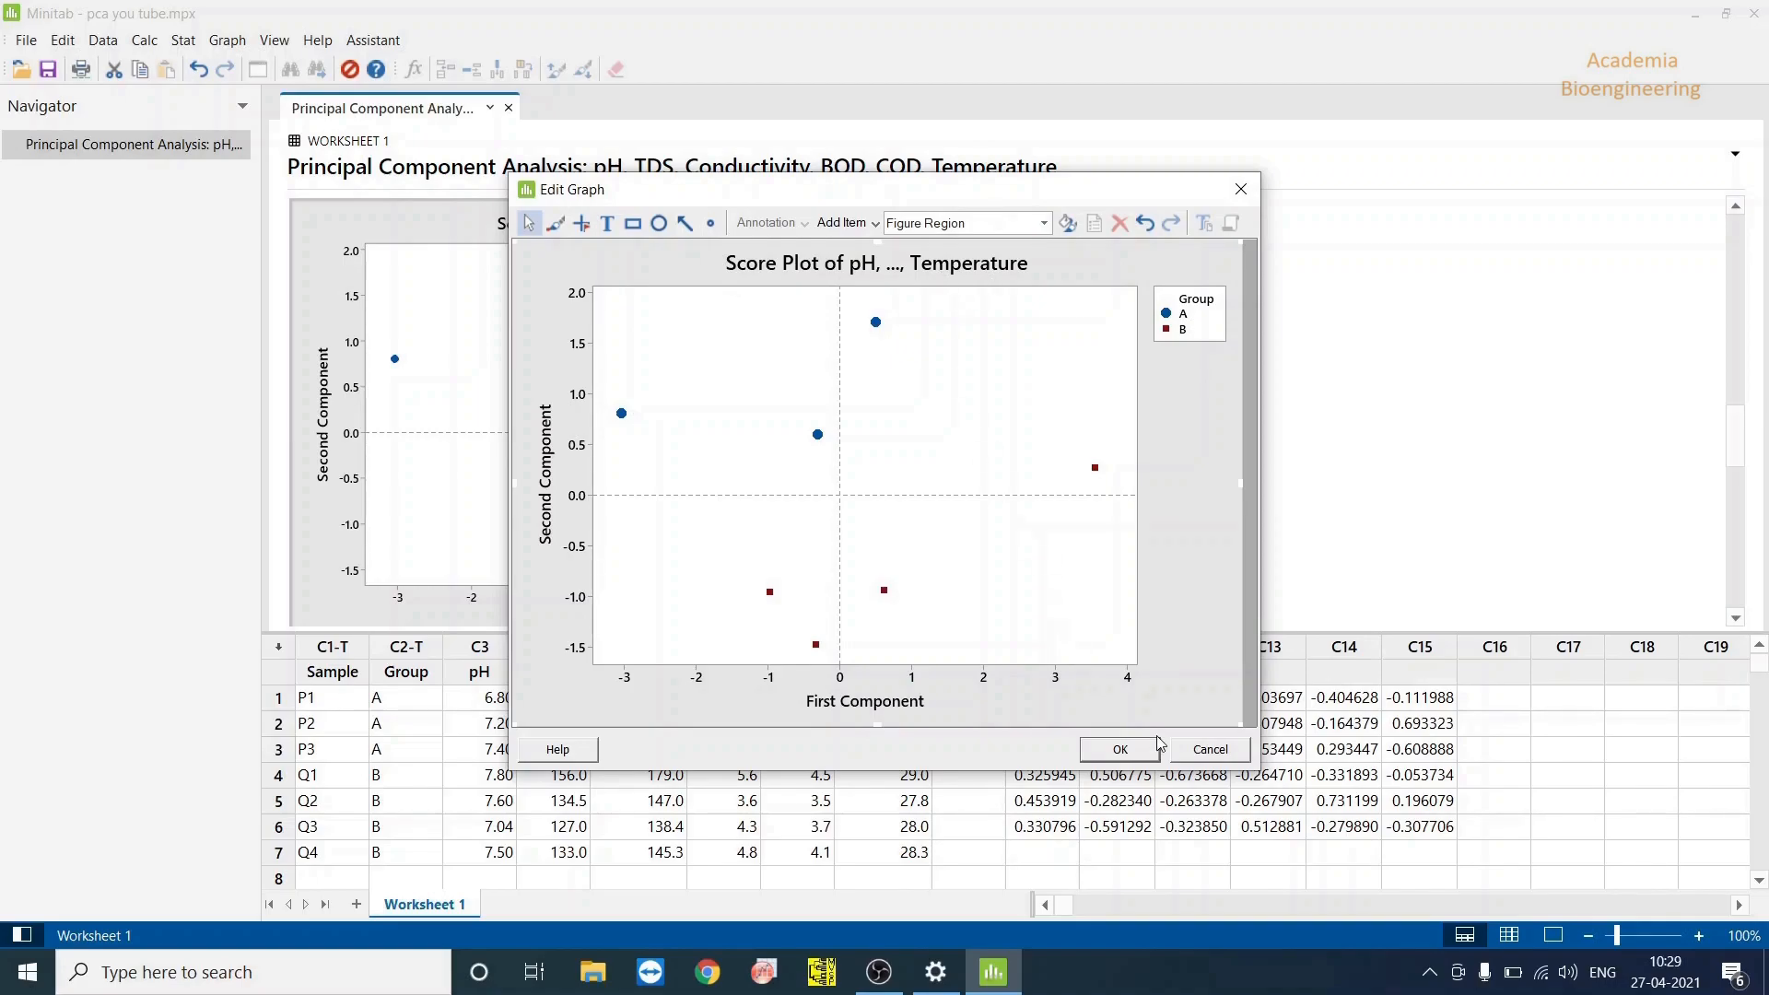
left_click(1118, 748)
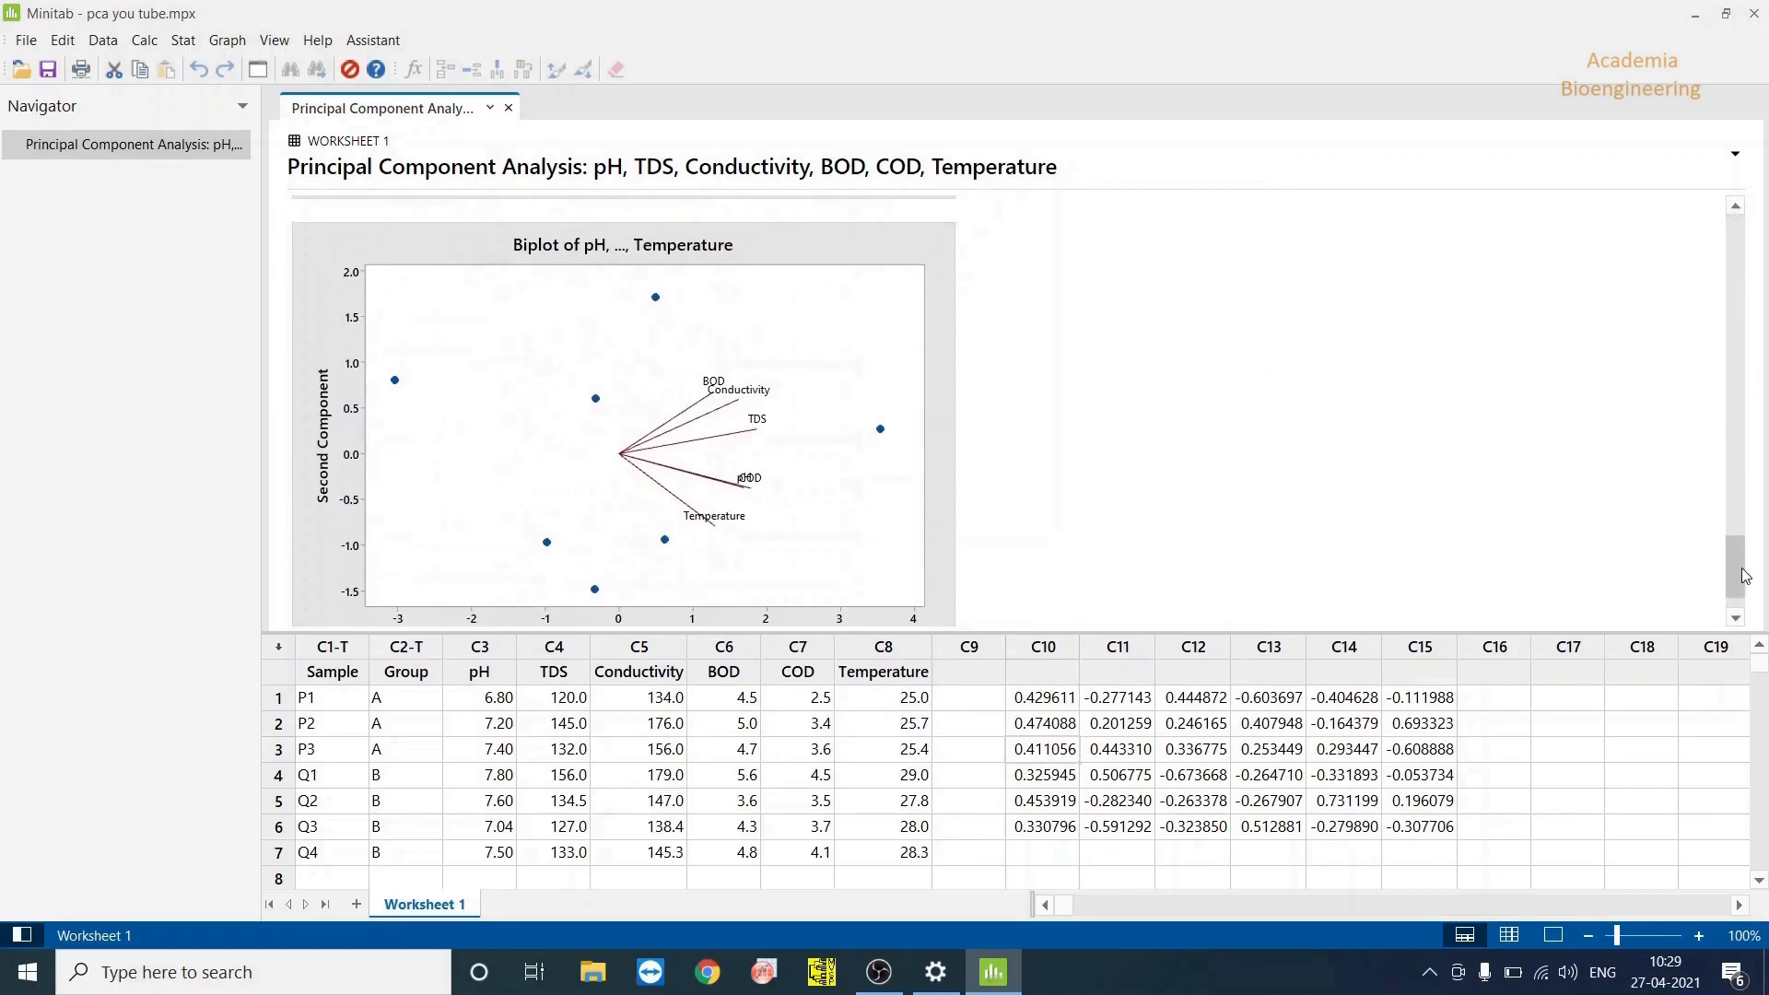
scroll("down", 3)
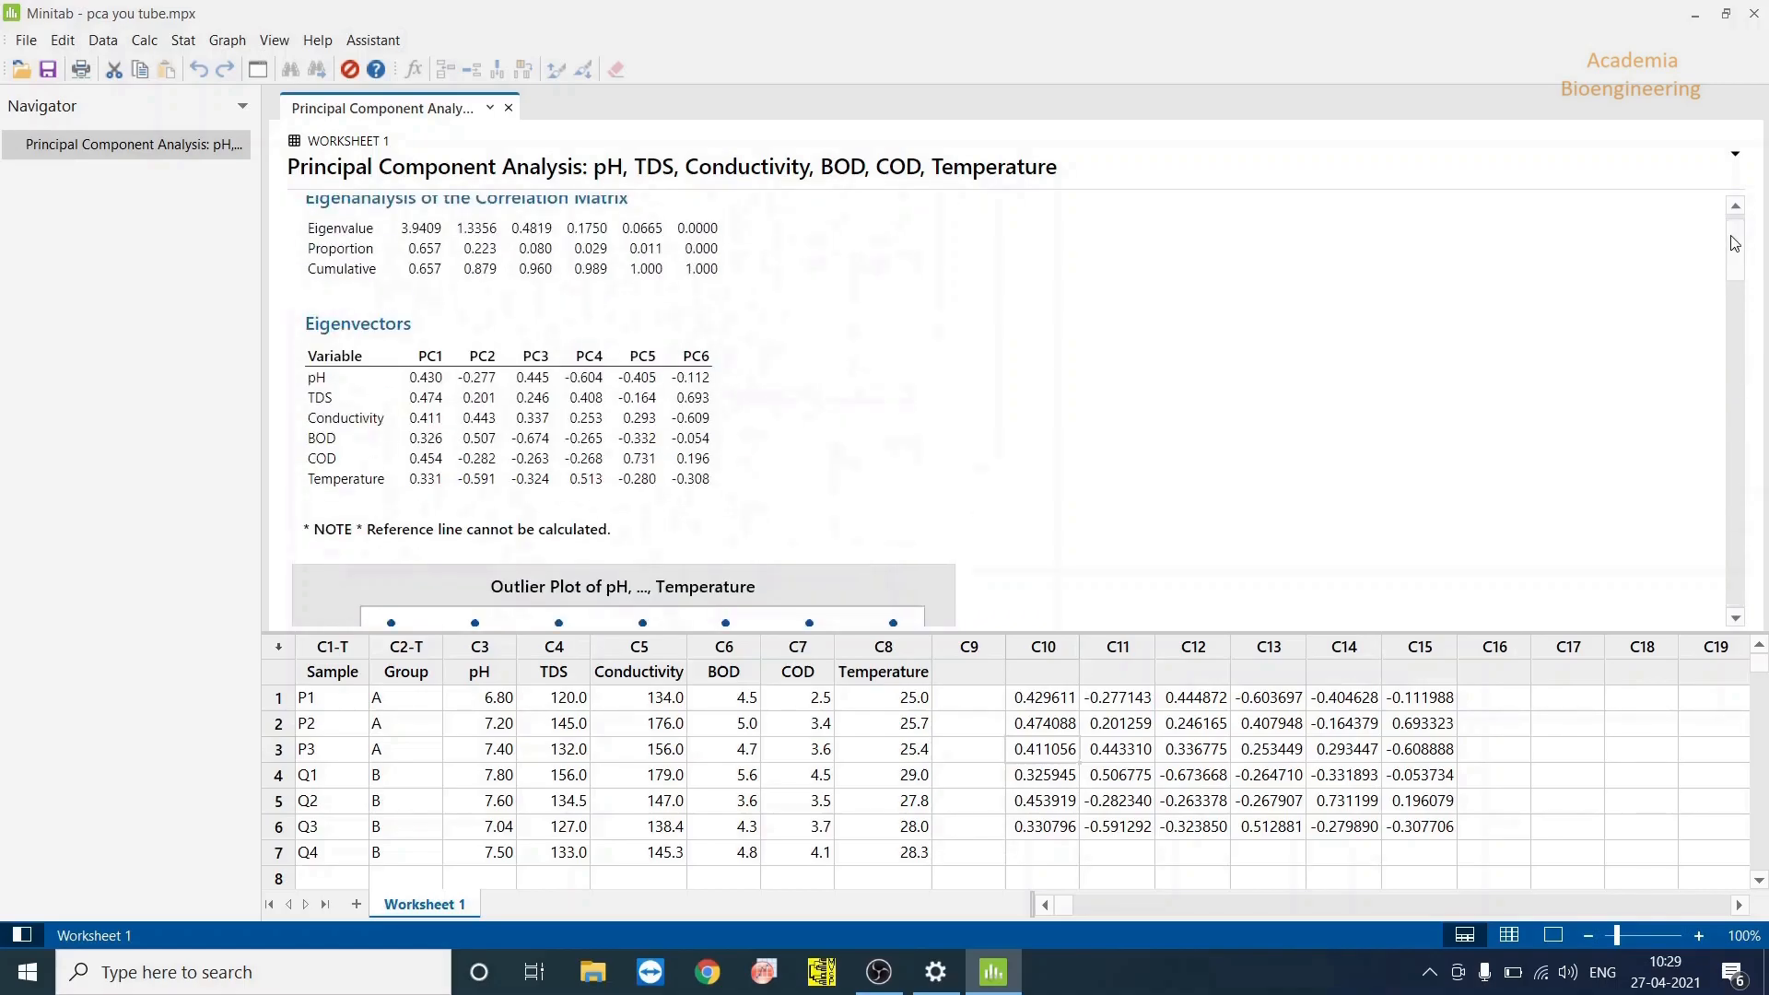
mouse_move(1443, 374)
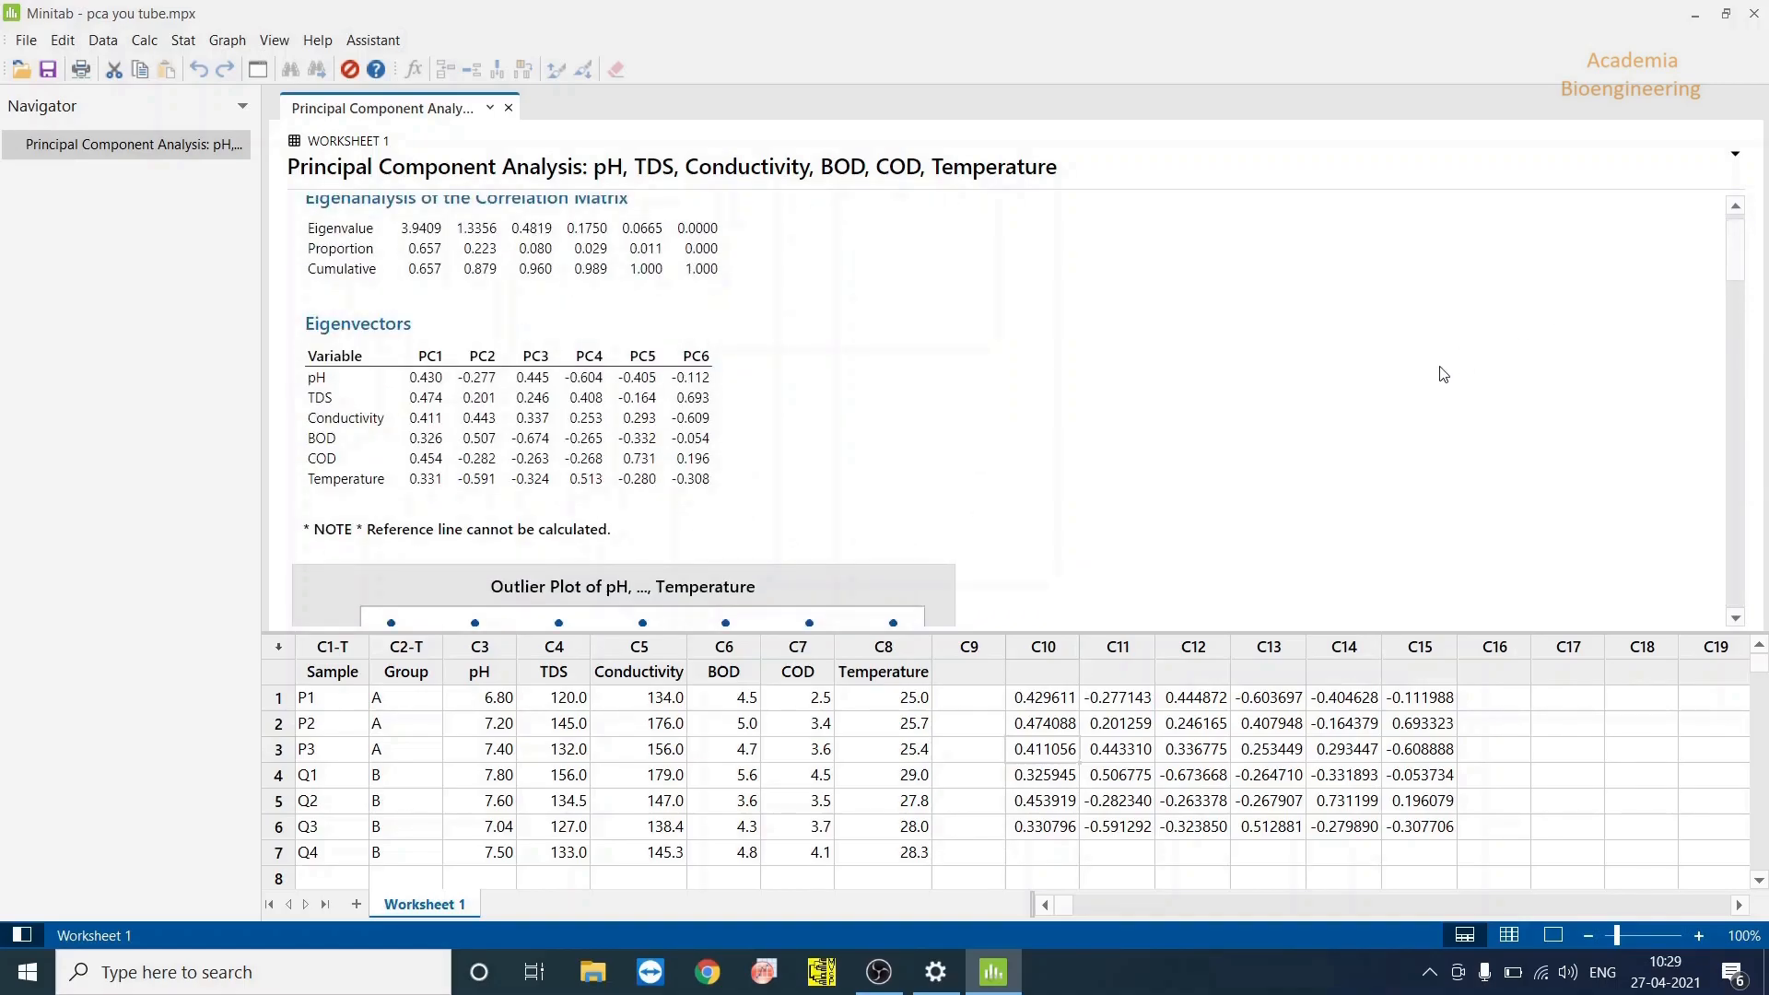